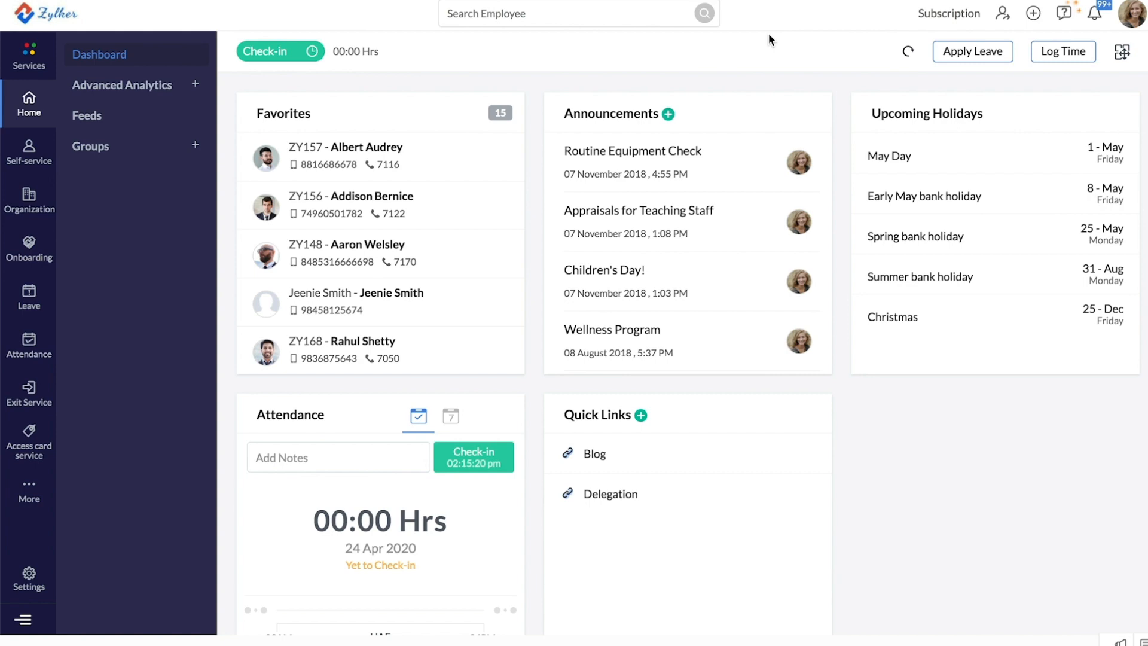
pyautogui.moveTo(359, 133)
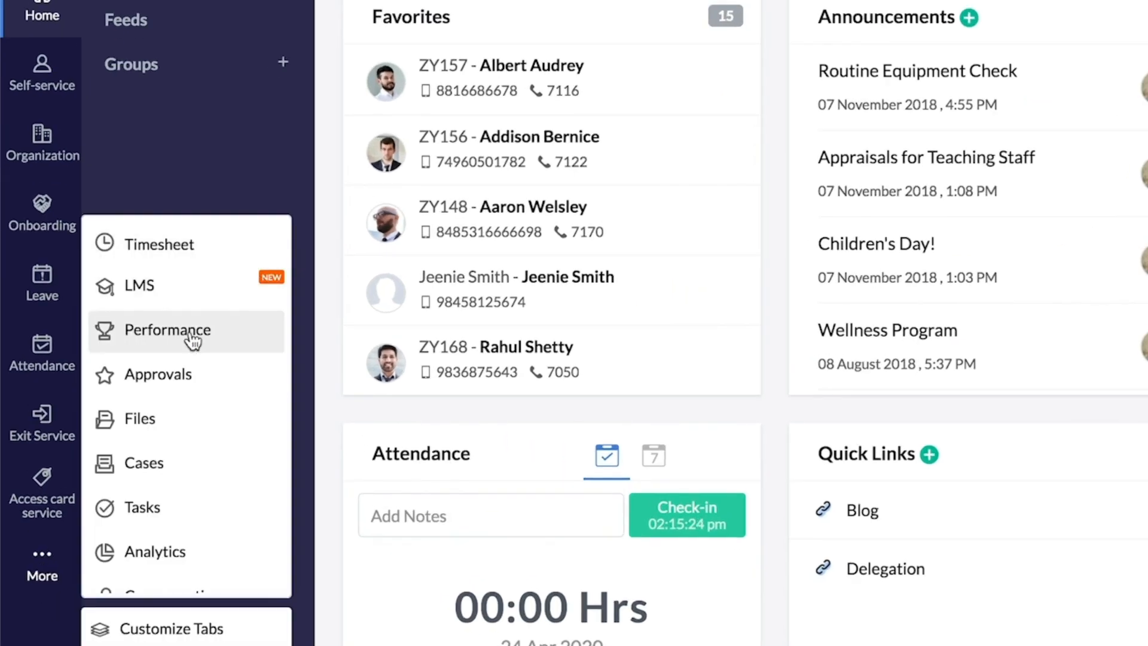
# Step: Open the Performance service and its settings listing the appraisal cycles
pyautogui.click(167, 330)
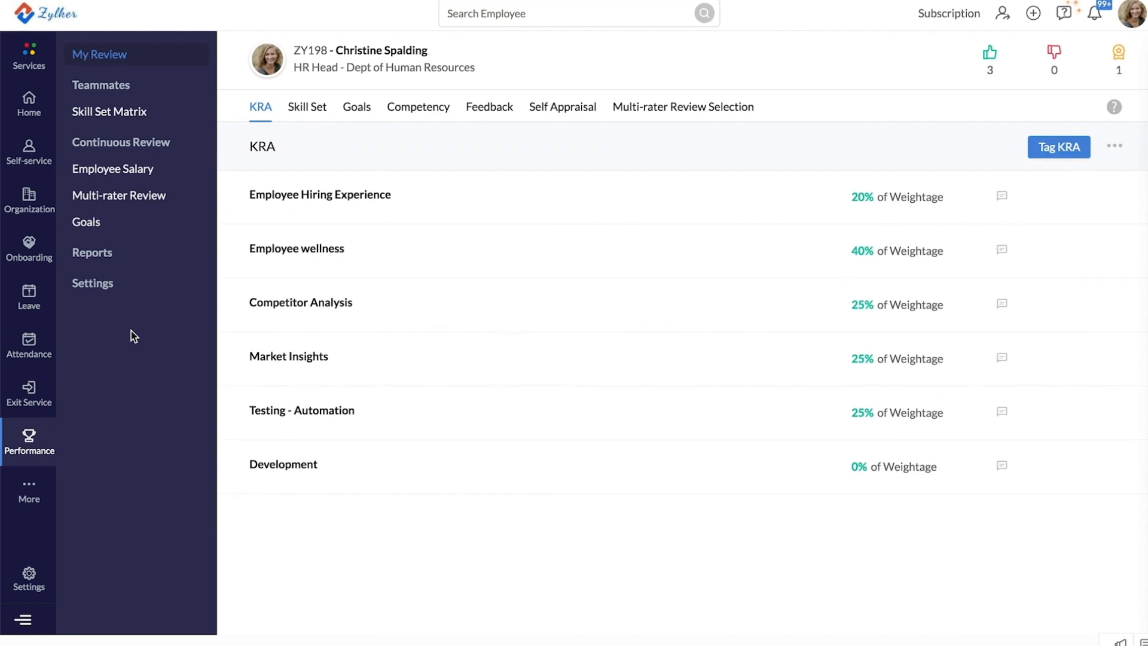
pyautogui.moveTo(92, 283)
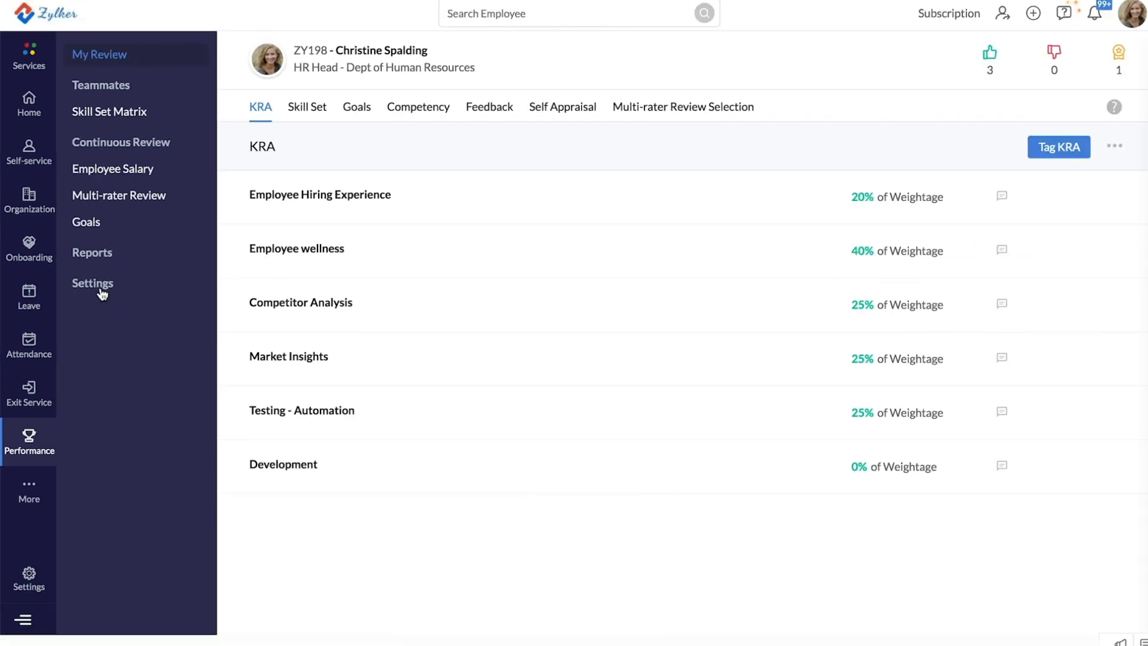
pyautogui.click(92, 283)
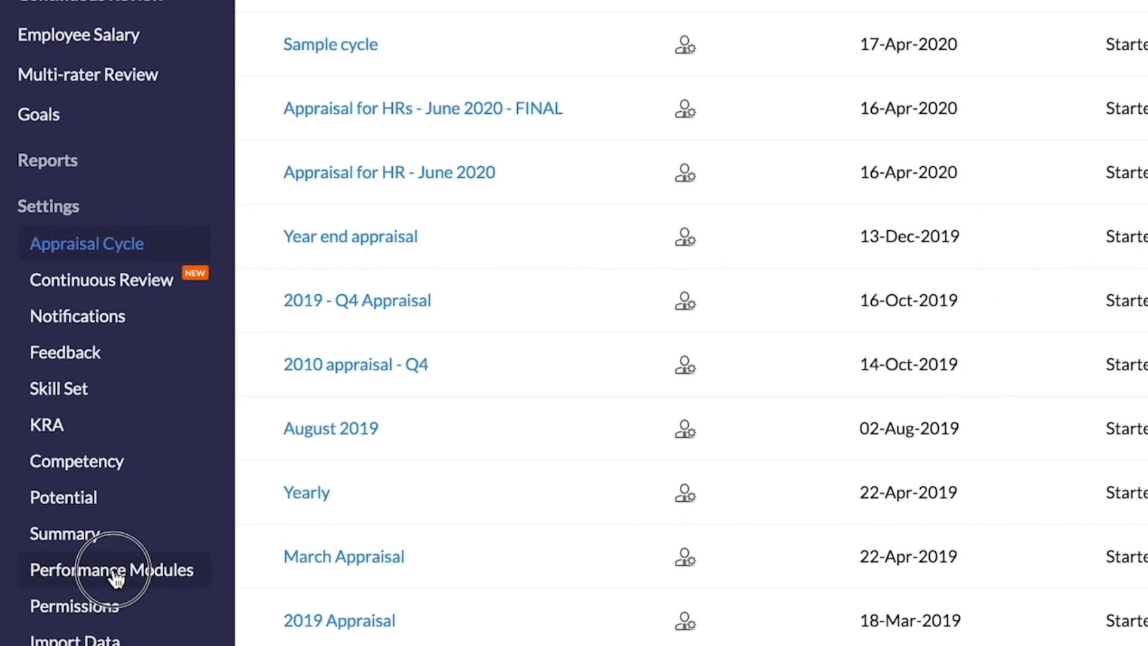
# Step: Enable the KRA module under Performance Modules settings
pyautogui.click(110, 570)
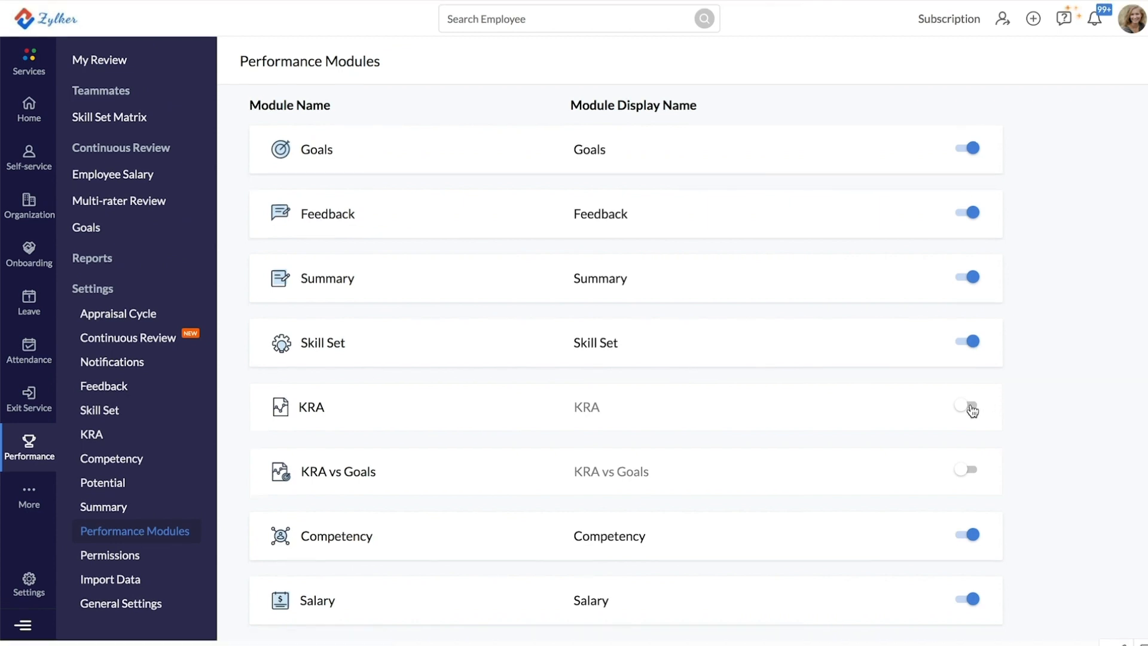
pyautogui.click(966, 408)
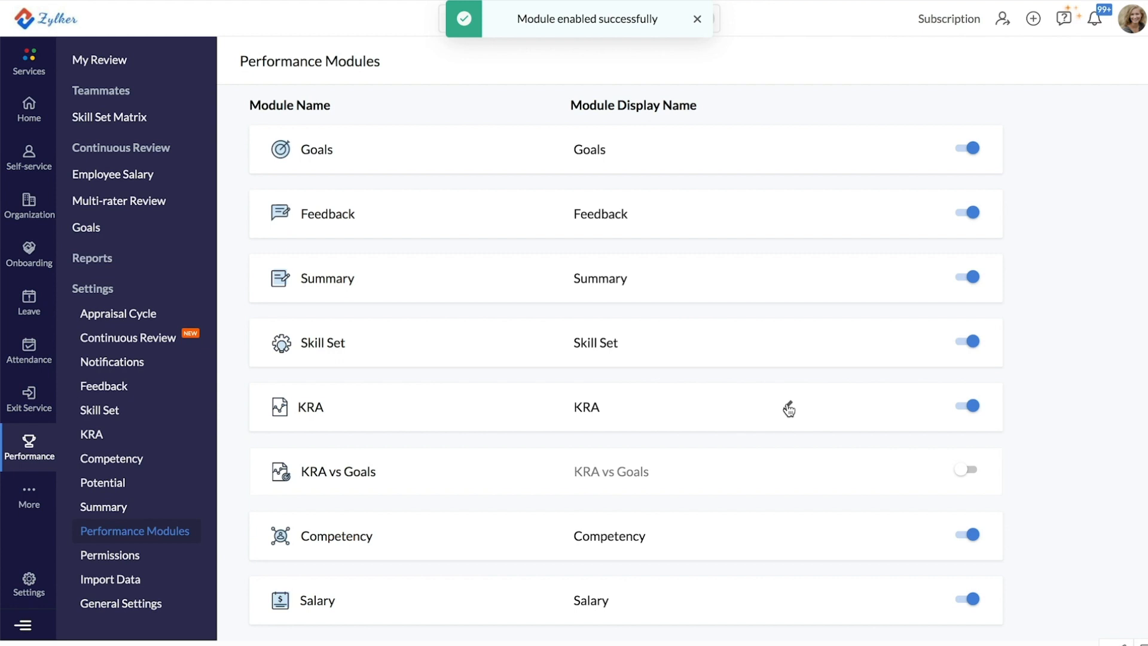
pyautogui.click(696, 20)
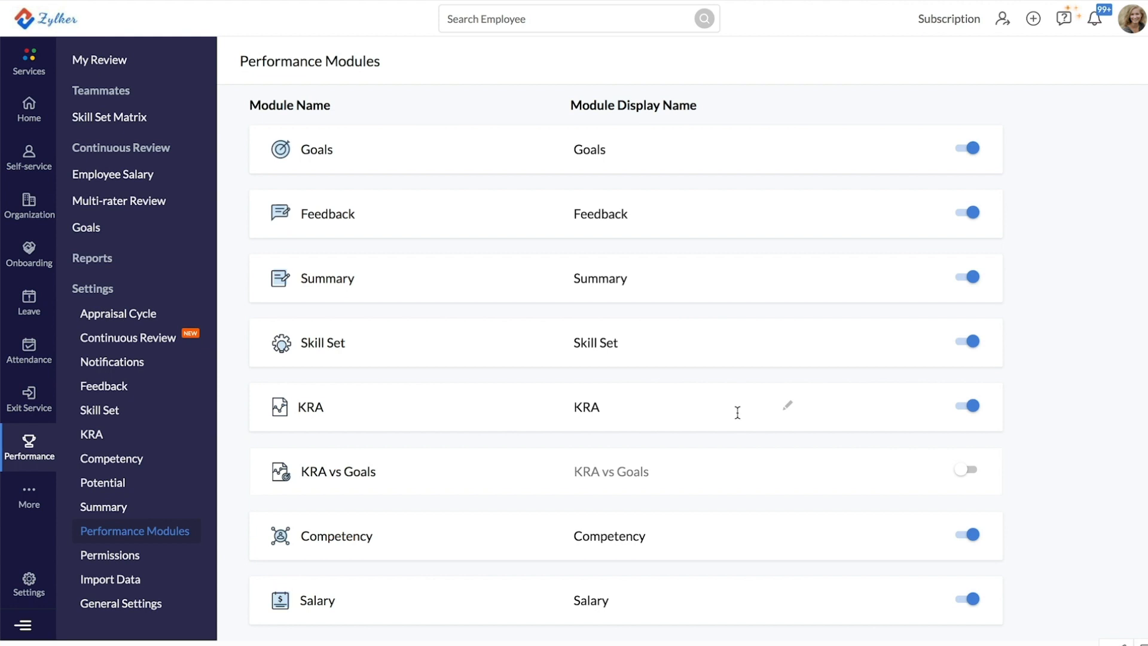
pyautogui.moveTo(662, 425)
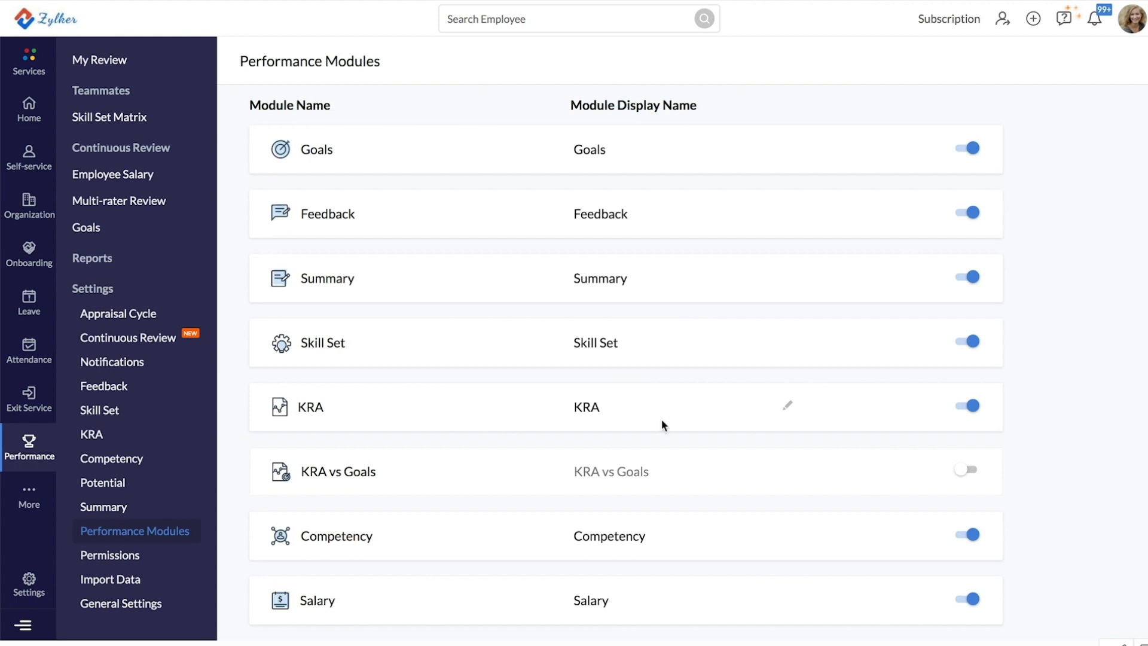
# Step: Review KRA permissions for Administrator, Self and Reporting To, then show tagged KRAs by designation and department
pyautogui.click(110, 554)
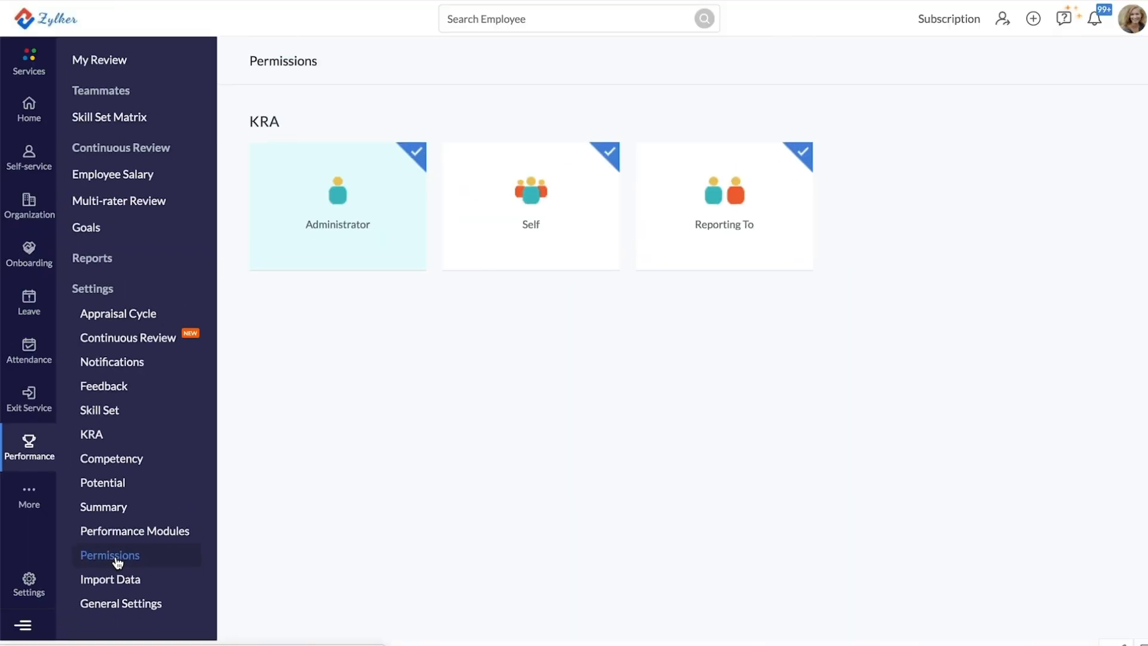
pyautogui.moveTo(341, 224)
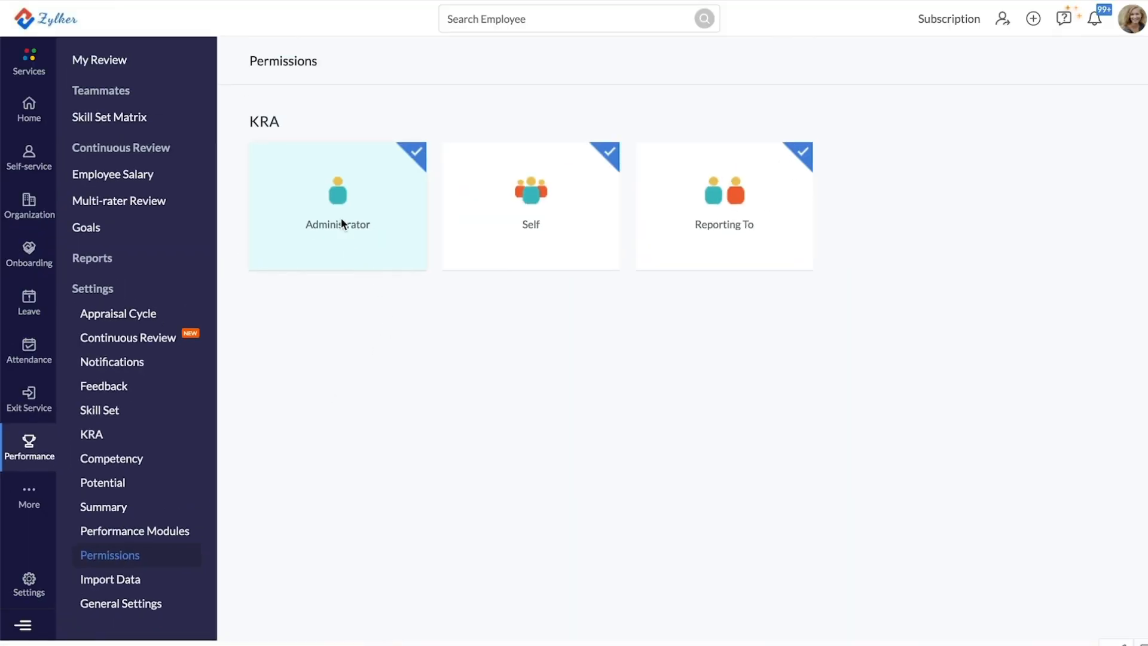
pyautogui.moveTo(349, 252)
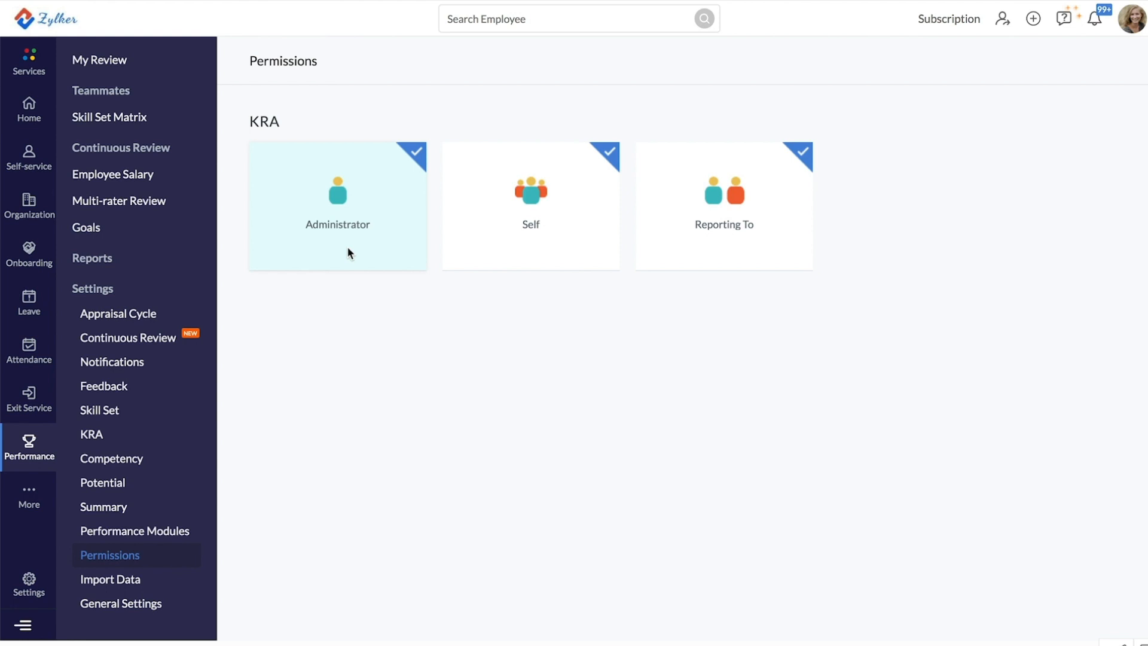
pyautogui.moveTo(369, 251)
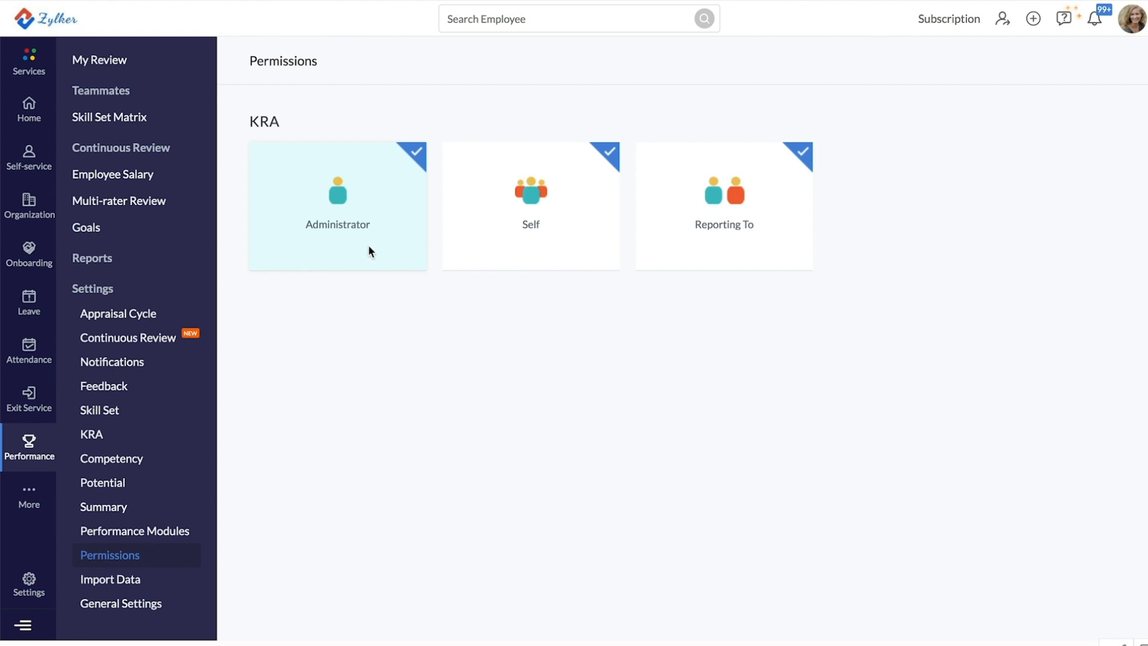
pyautogui.moveTo(555, 259)
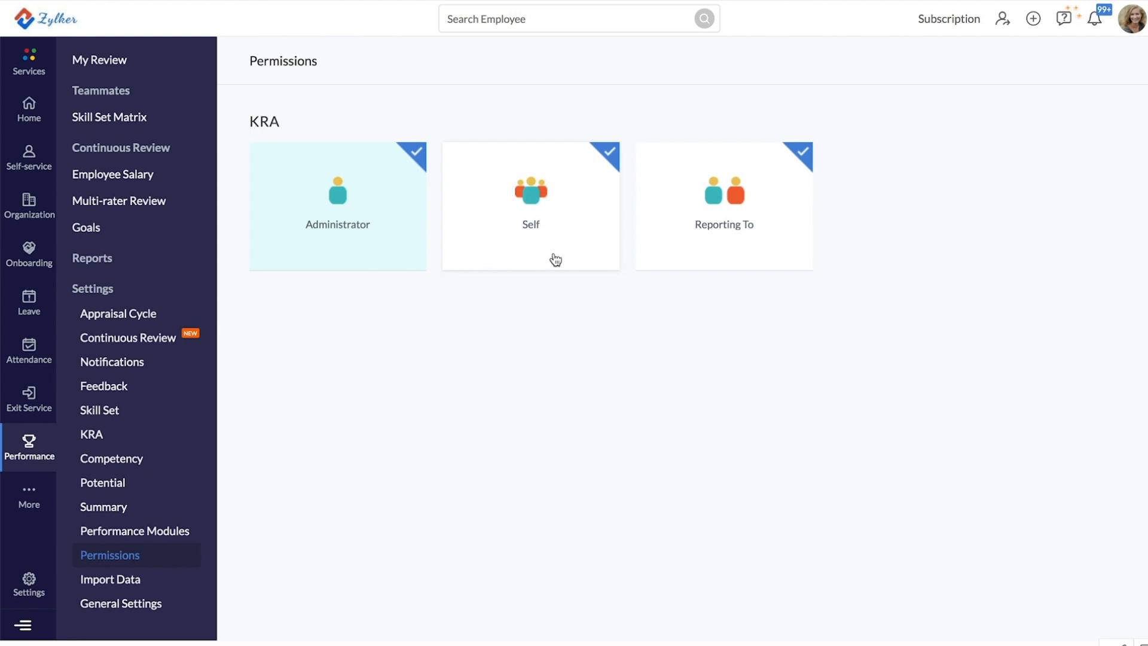
pyautogui.moveTo(758, 202)
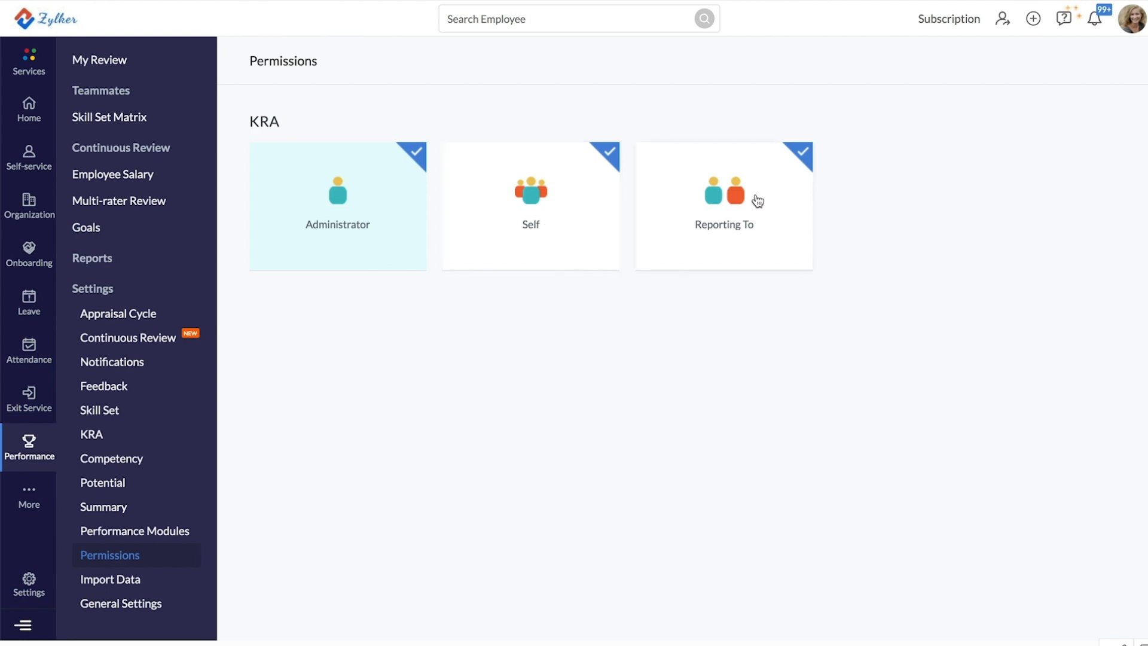
pyautogui.moveTo(804, 223)
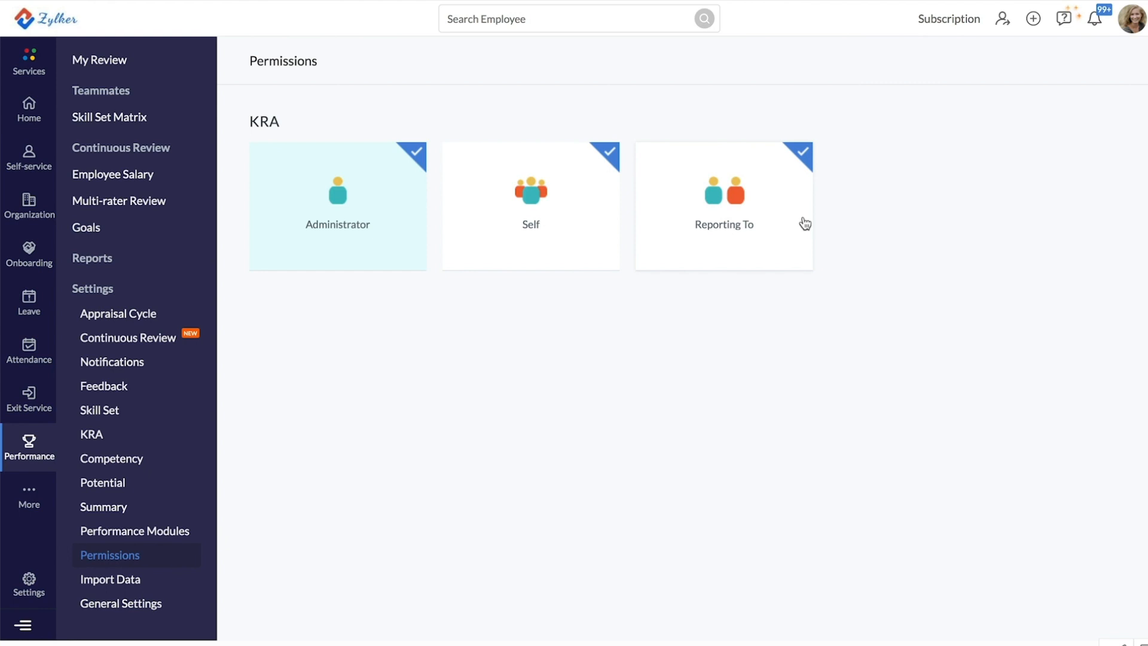
pyautogui.moveTo(668, 344)
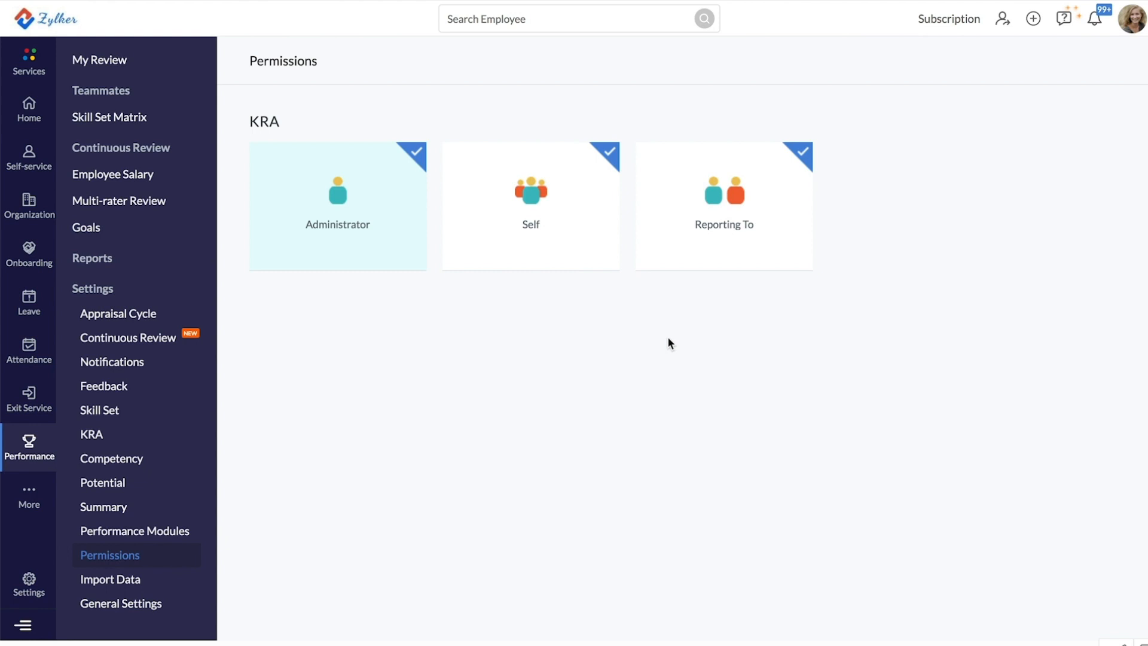
pyautogui.moveTo(190, 376)
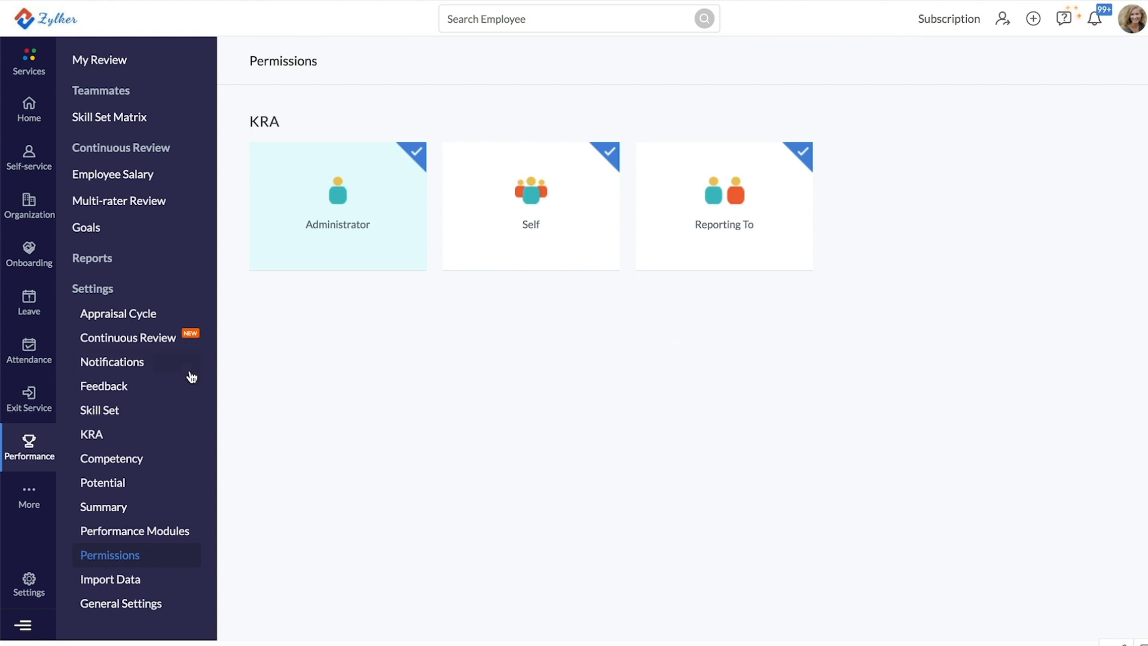
pyautogui.moveTo(95, 434)
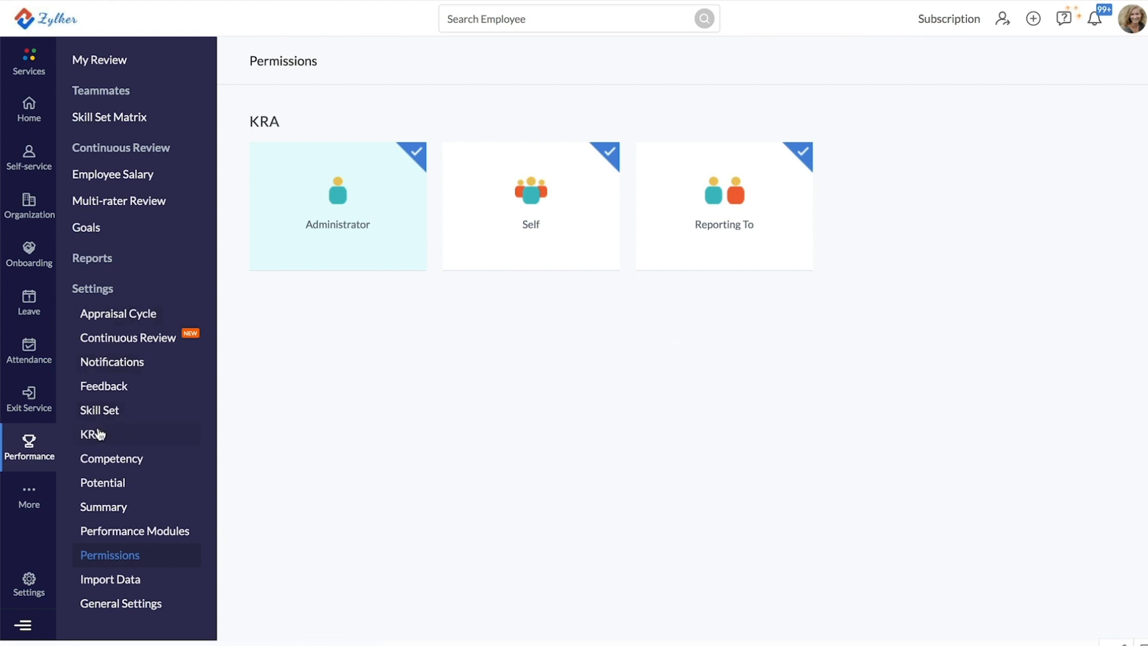
pyautogui.click(92, 433)
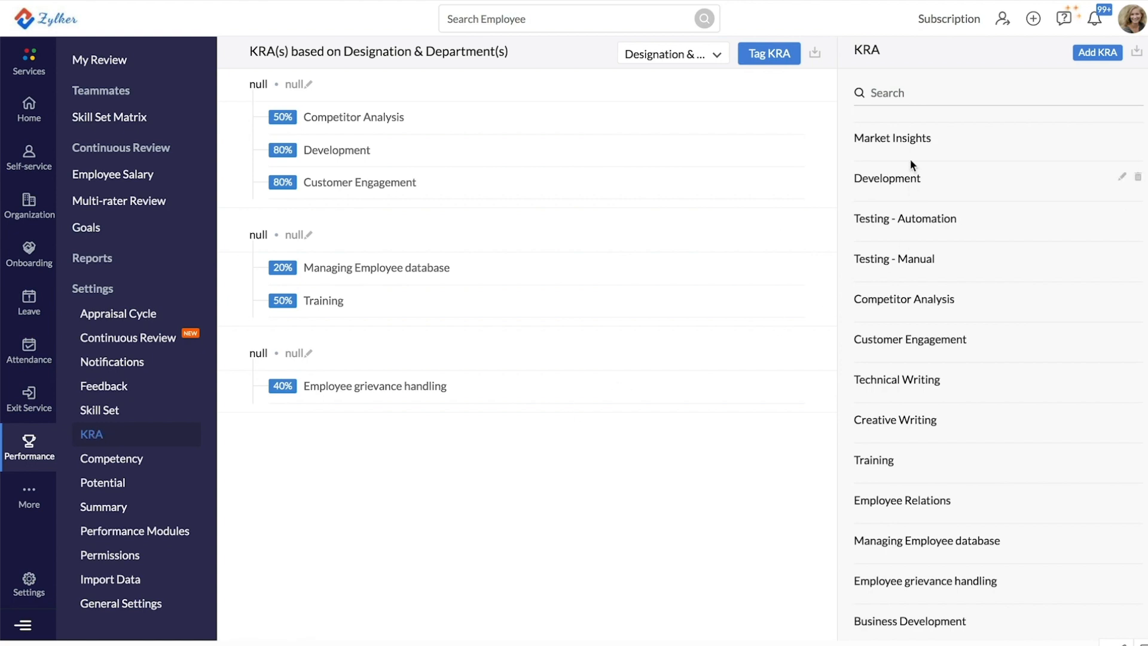
pyautogui.moveTo(951, 170)
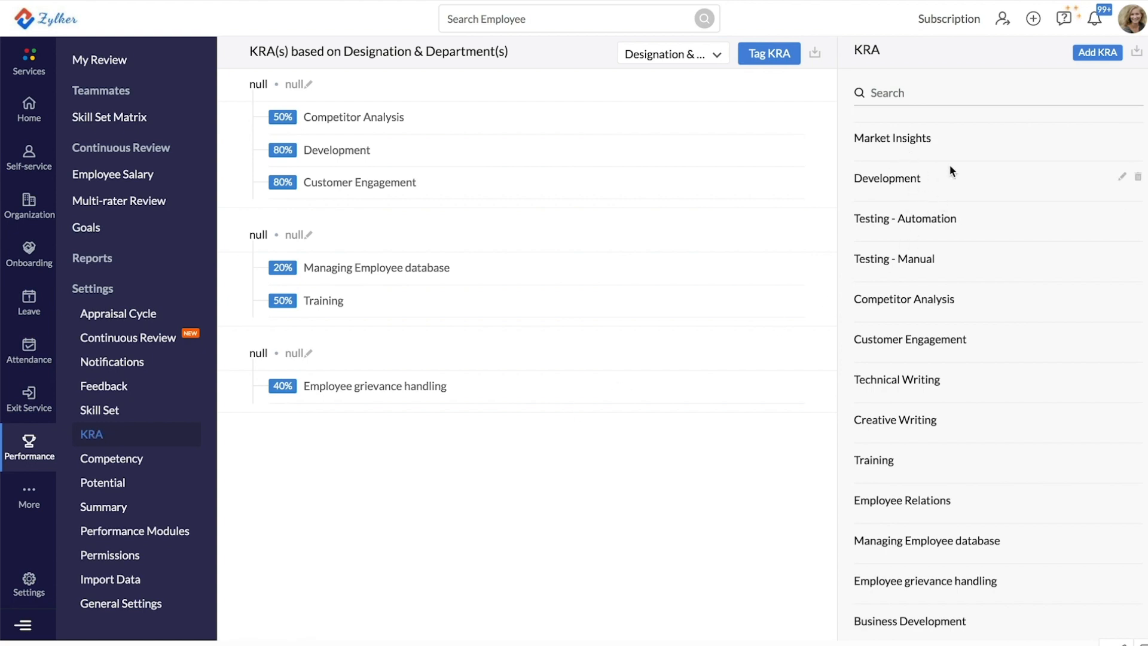
pyautogui.moveTo(1083, 84)
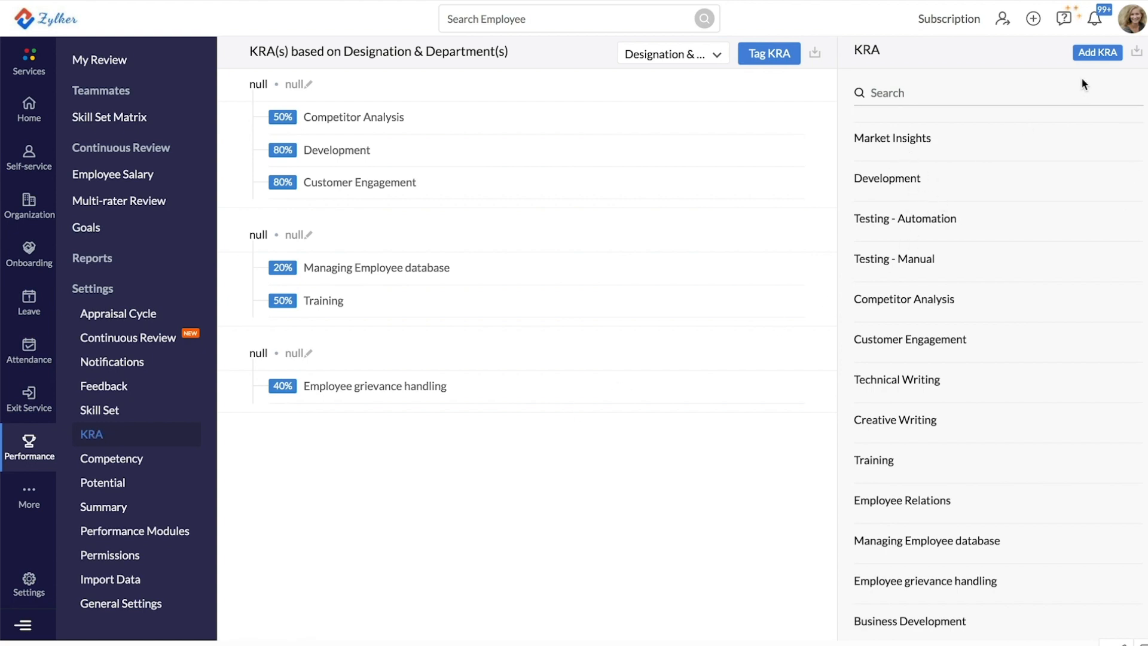
pyautogui.click(1097, 52)
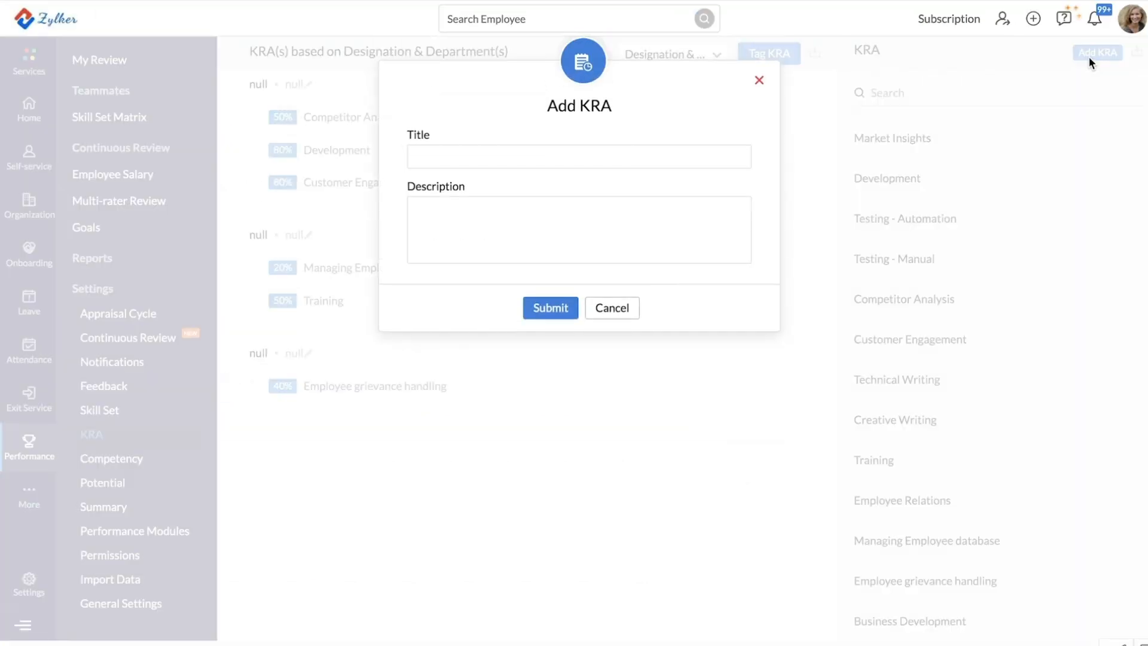
pyautogui.click(577, 156)
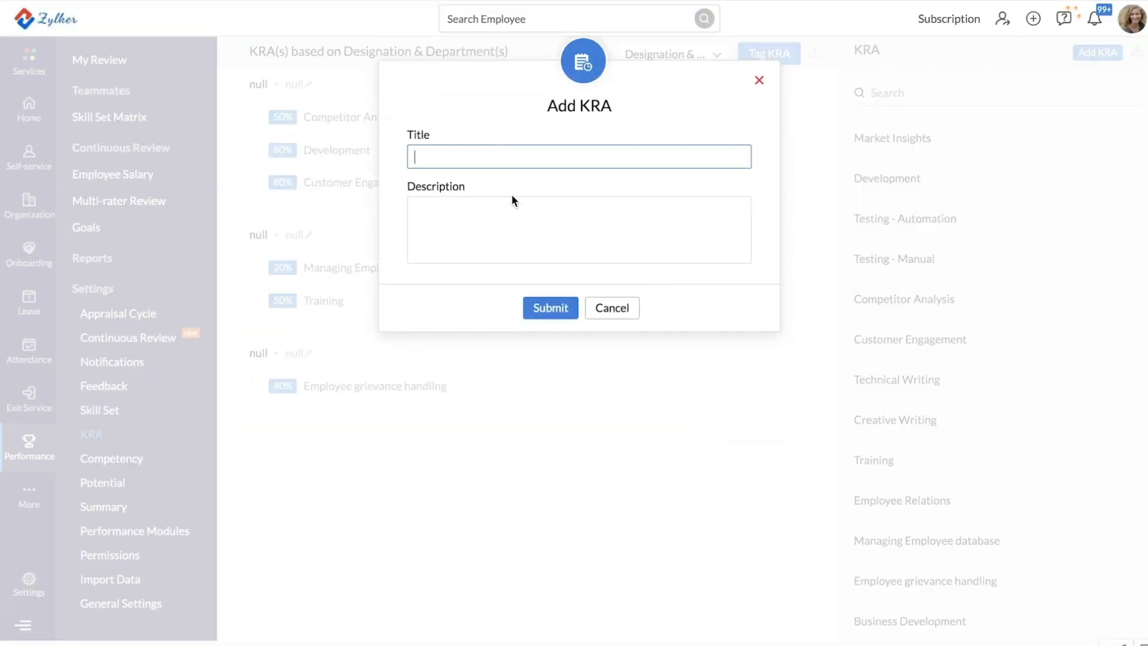
pyautogui.click(578, 229)
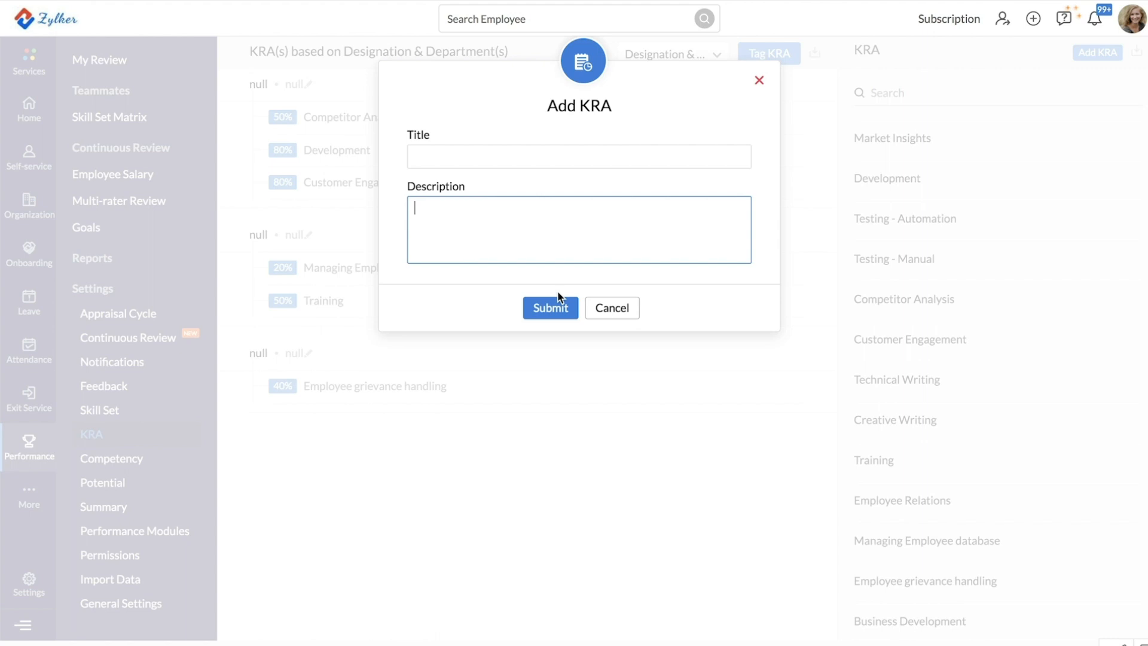
pyautogui.moveTo(763, 81)
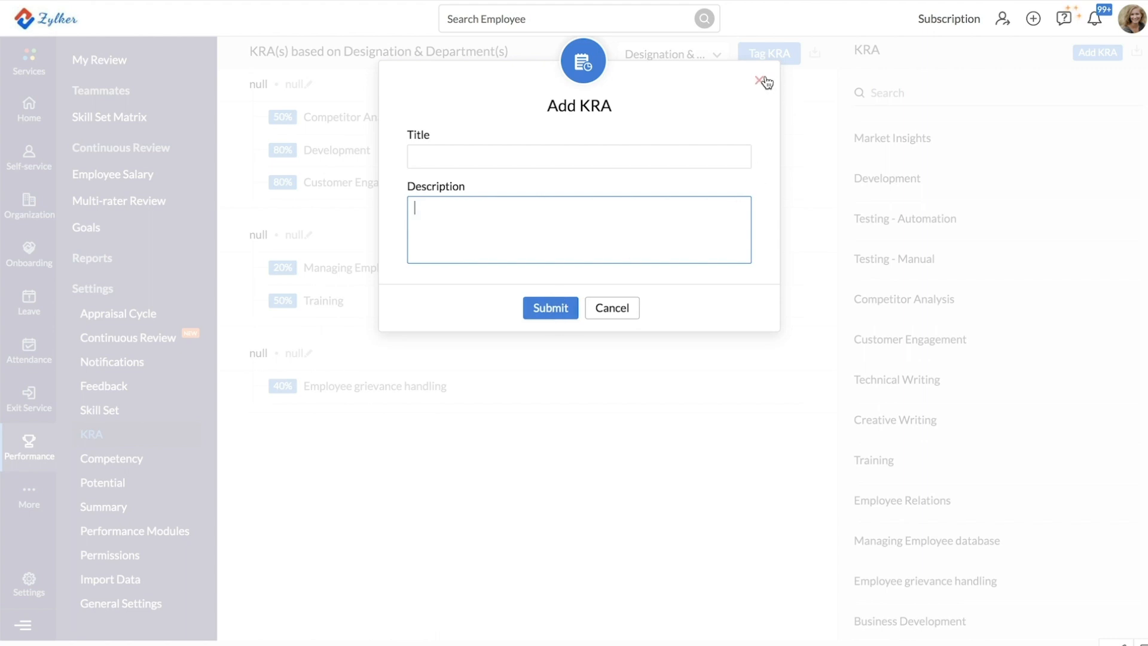
pyautogui.click(764, 81)
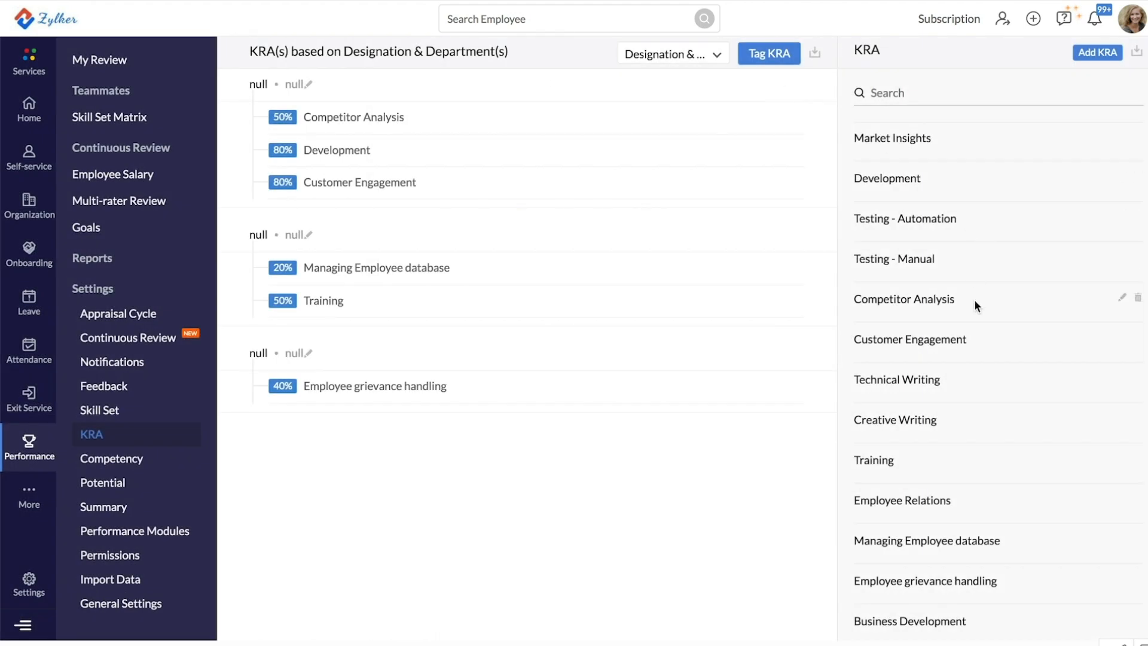
pyautogui.scroll(-3)
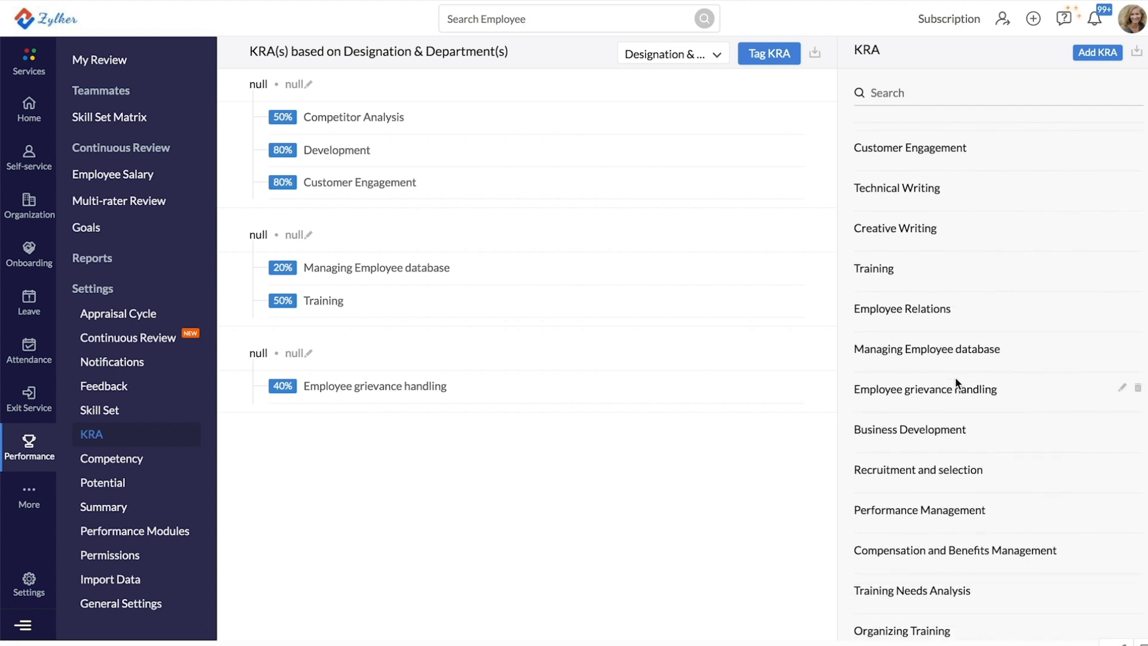
# Step: Scroll the KRA list and open the Tag KRA form
pyautogui.scroll(3)
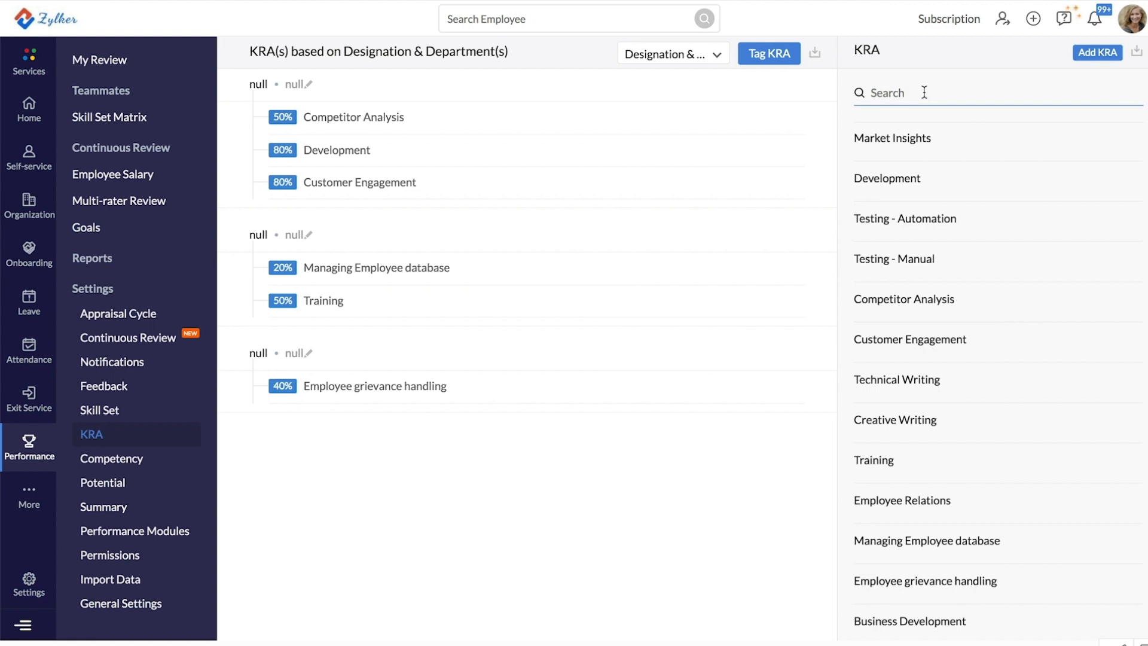
pyautogui.moveTo(652, 224)
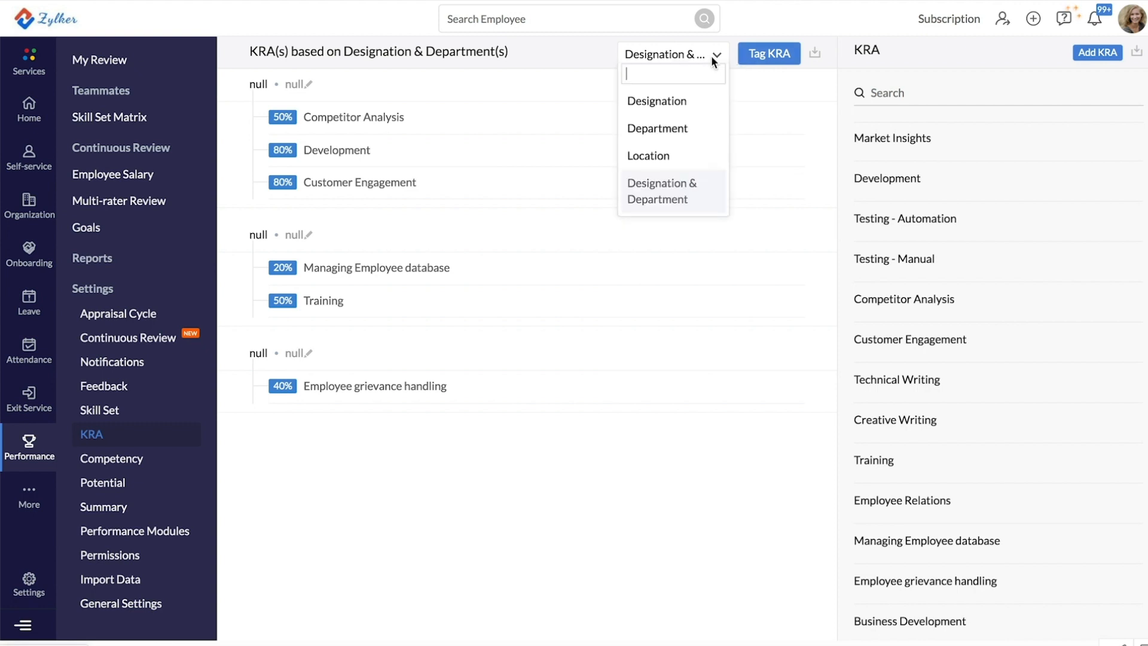
pyautogui.moveTo(658, 128)
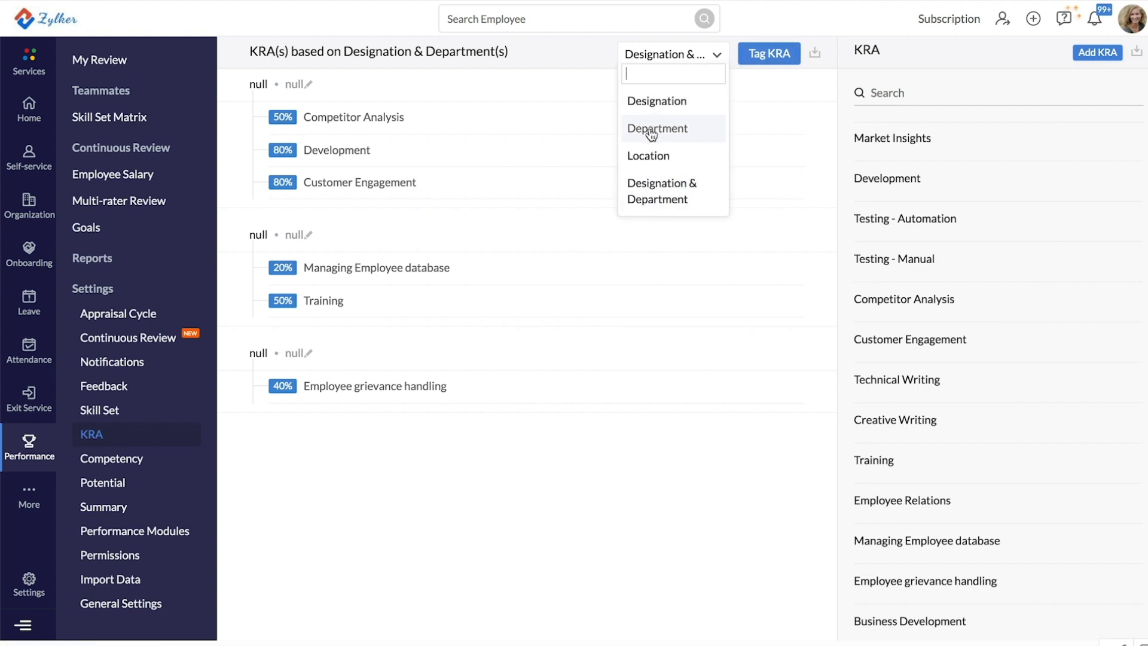
pyautogui.moveTo(647, 156)
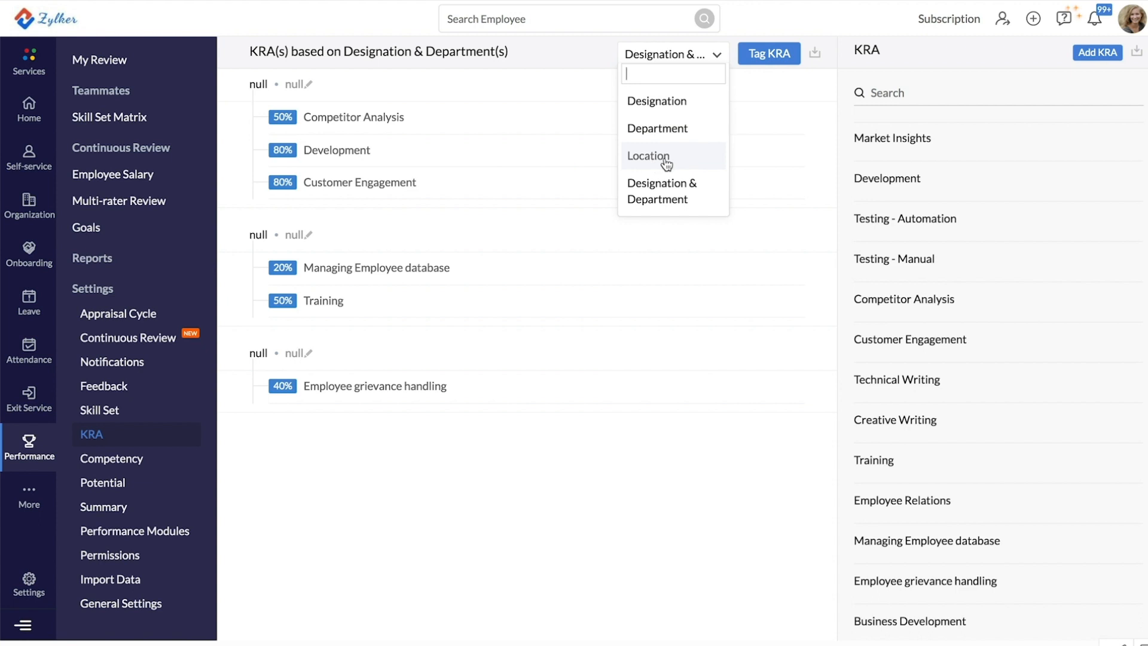
pyautogui.moveTo(694, 199)
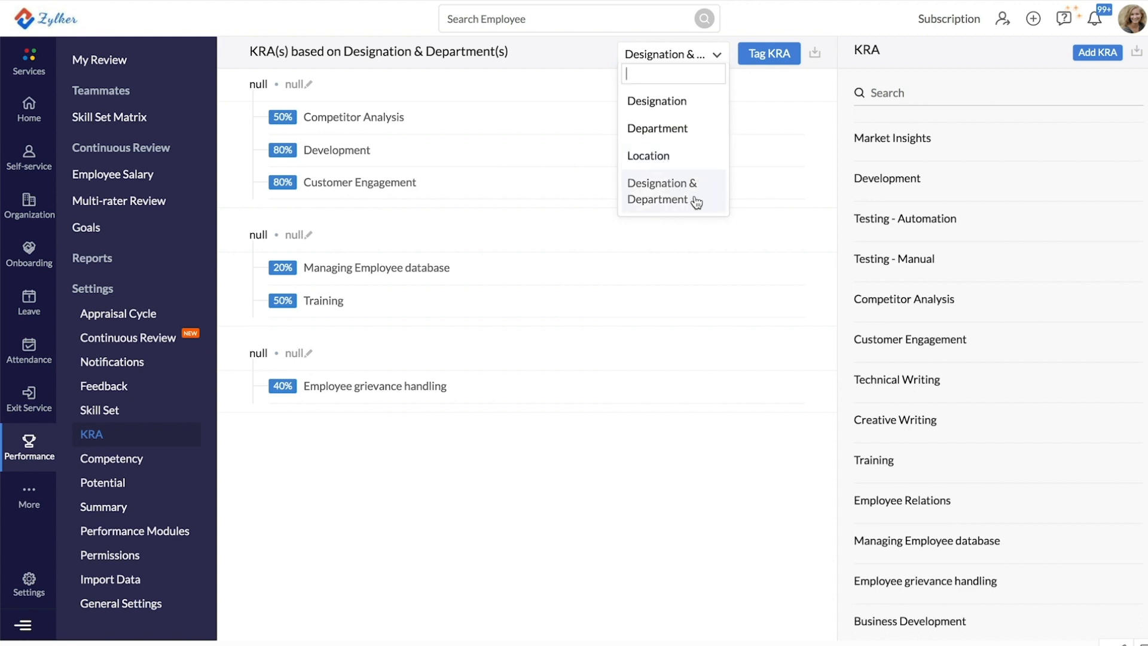
pyautogui.moveTo(692, 202)
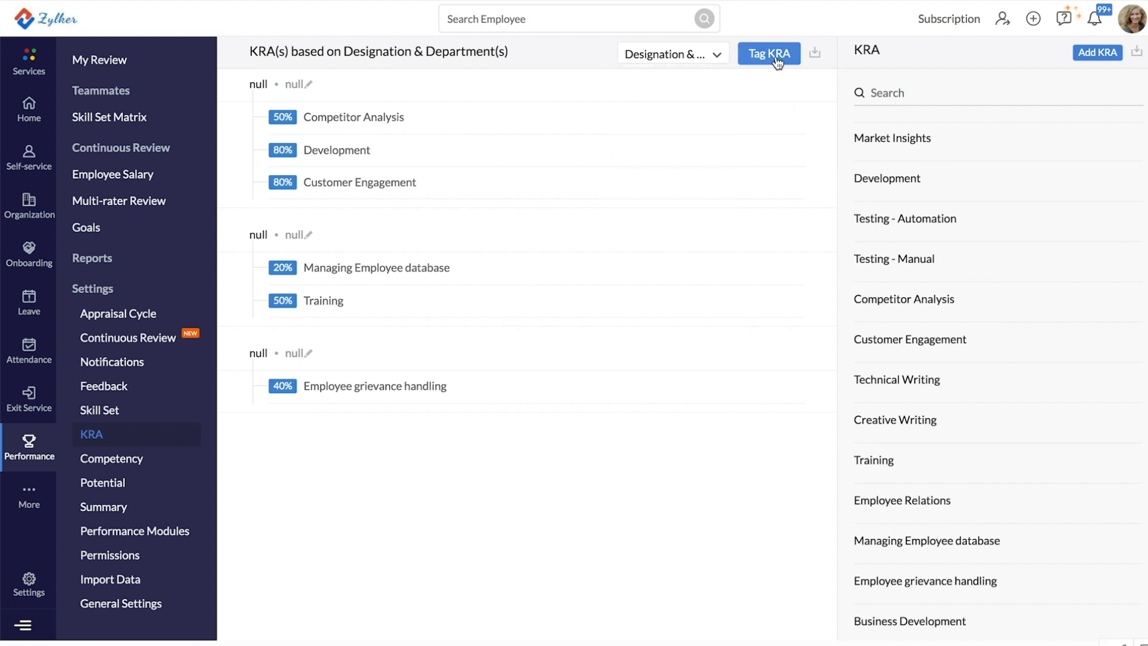
pyautogui.click(768, 52)
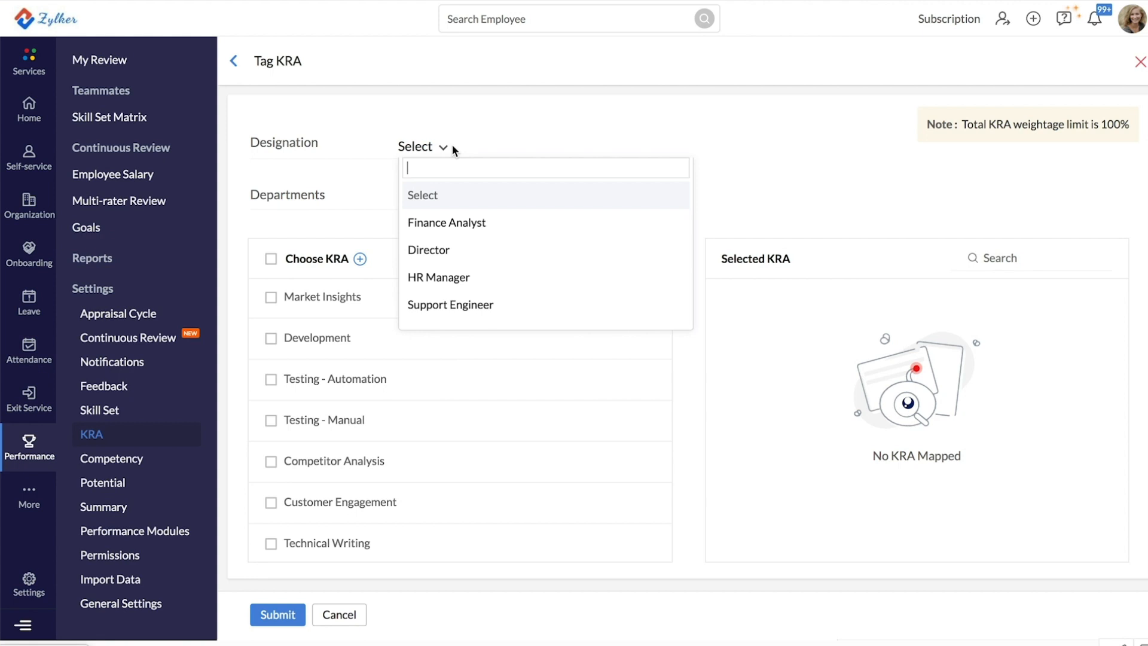
# Step: Tag the Employee Relations and Managing Employee database KRAs and submit
pyautogui.scroll(-3)
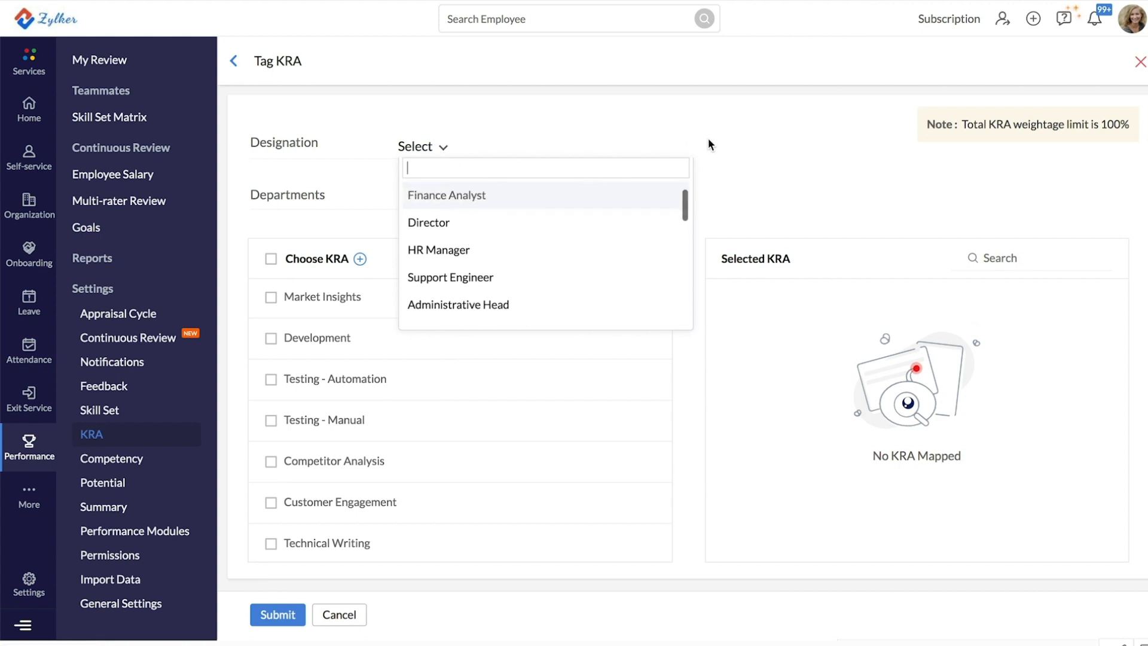
pyautogui.click(271, 427)
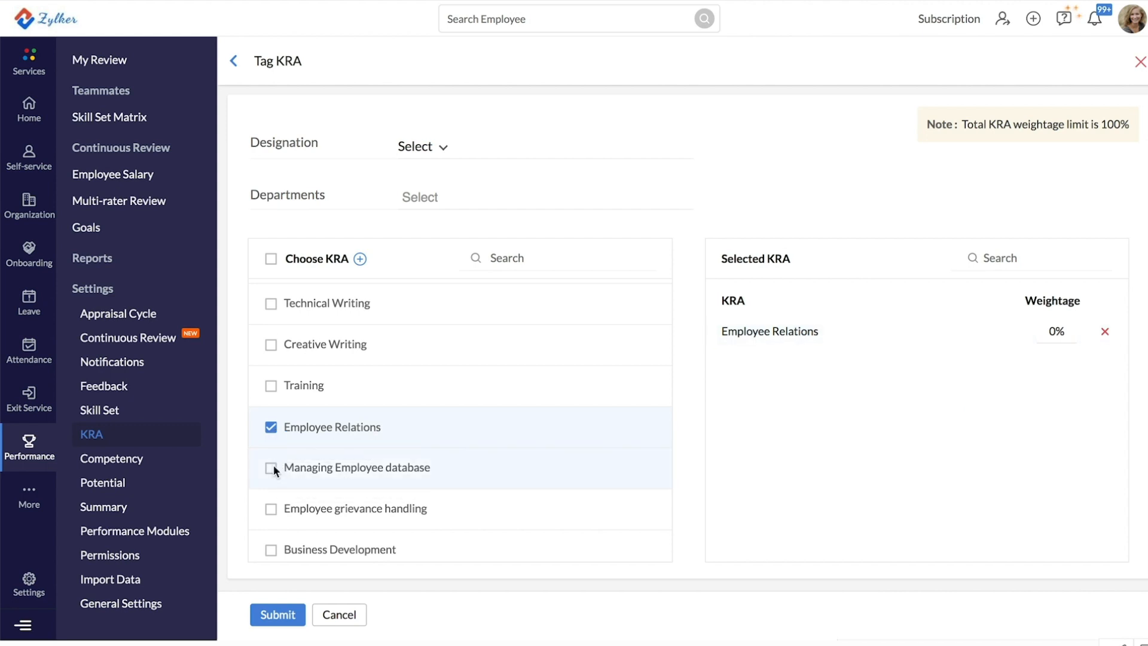
pyautogui.click(271, 467)
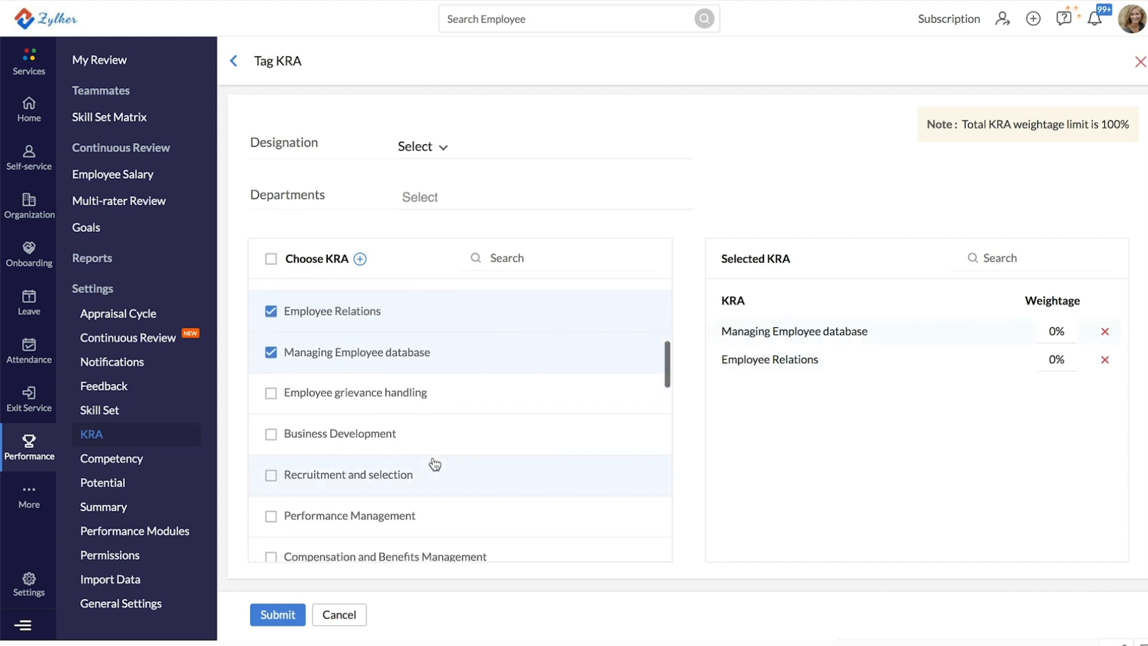
pyautogui.moveTo(825, 404)
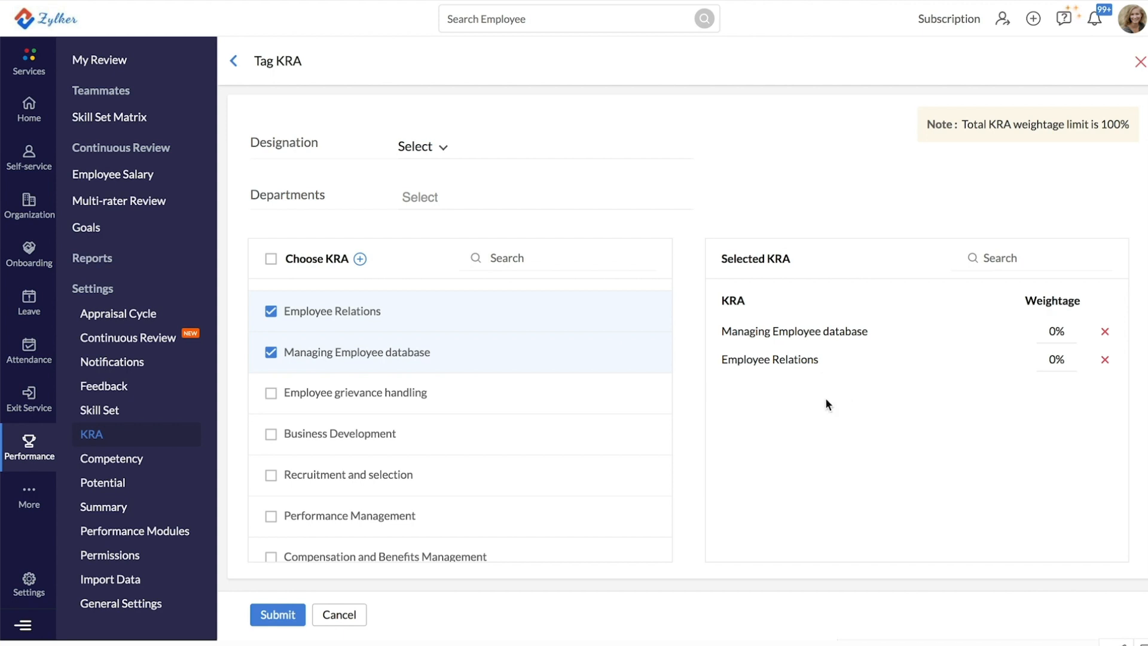
pyautogui.moveTo(1058, 342)
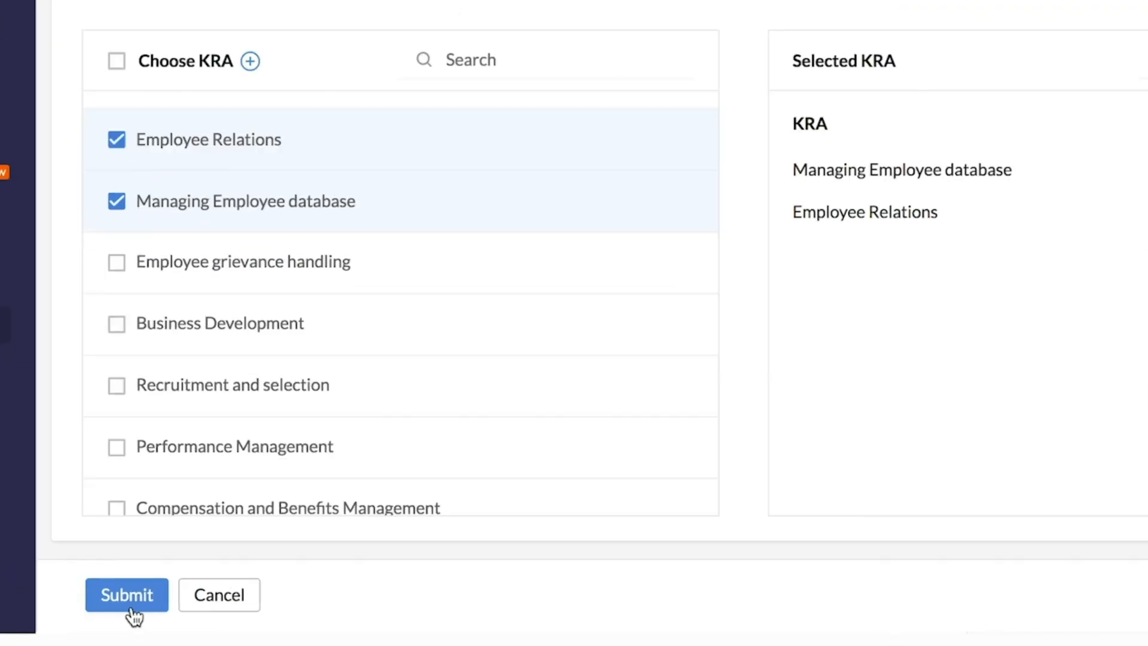
pyautogui.click(126, 594)
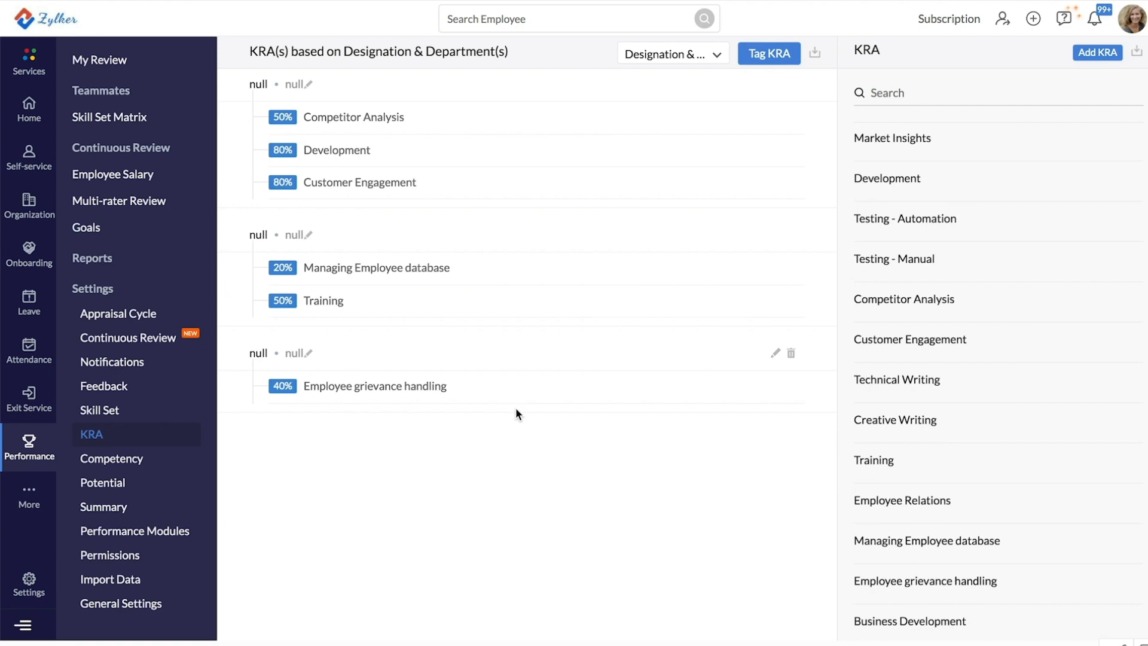
pyautogui.moveTo(289, 328)
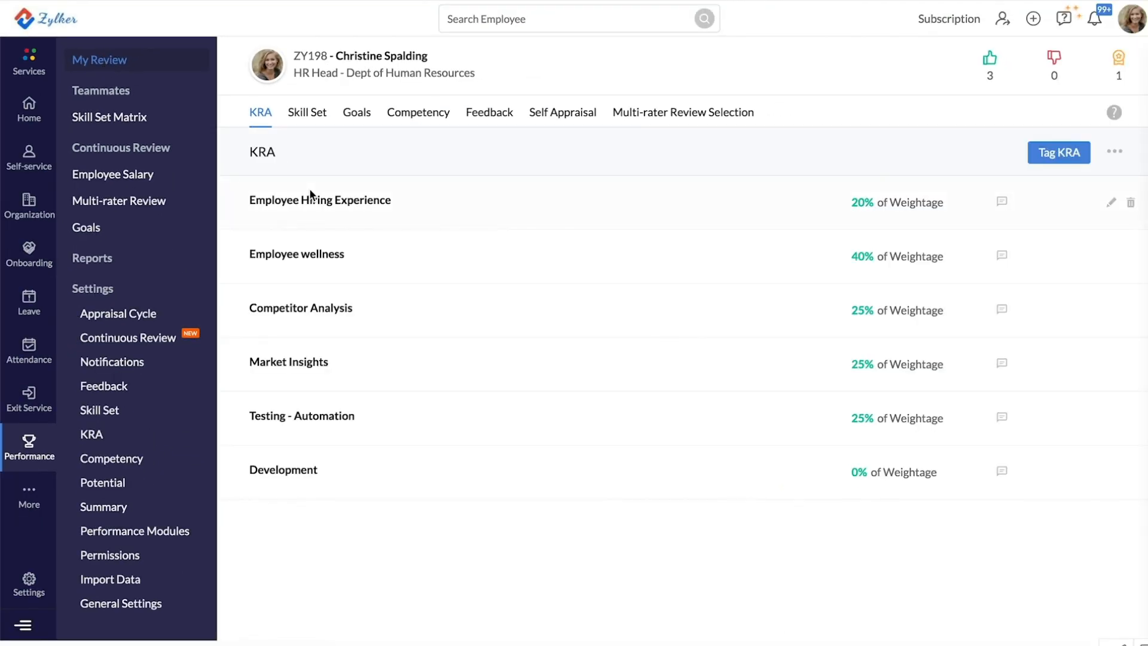
pyautogui.moveTo(308, 99)
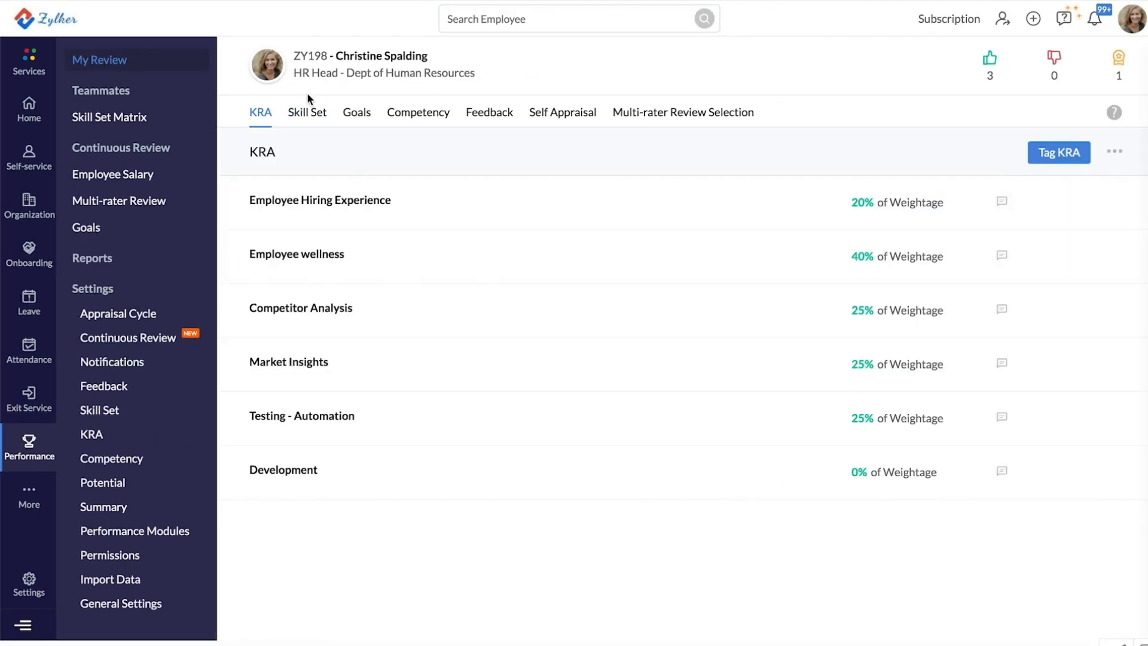
pyautogui.moveTo(401, 294)
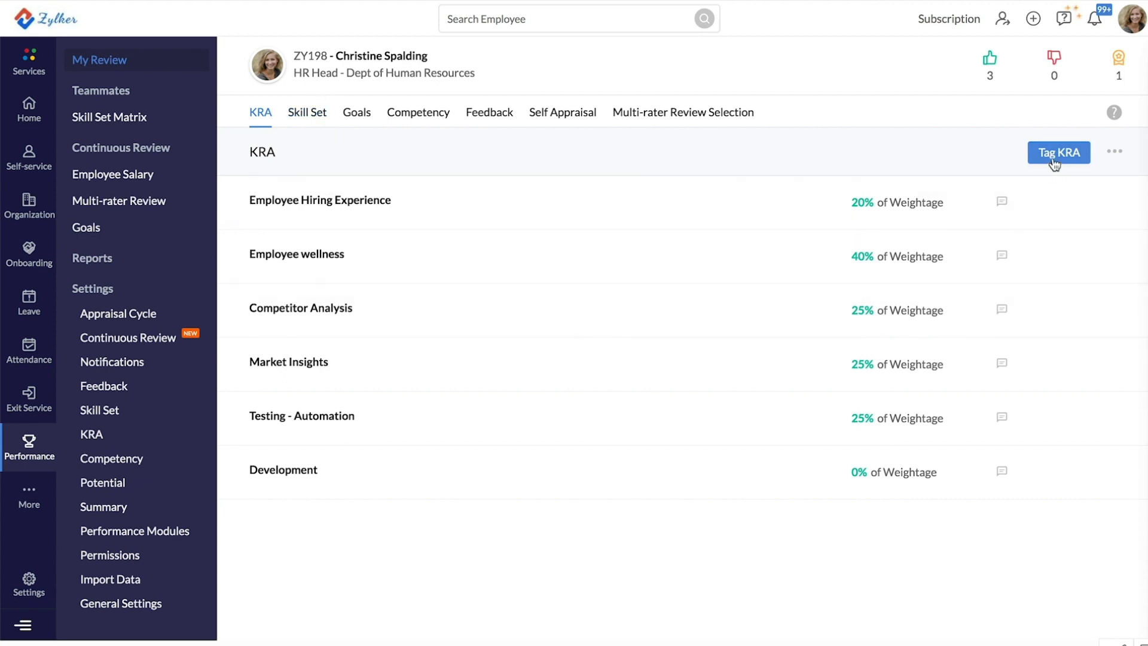
pyautogui.click(1057, 152)
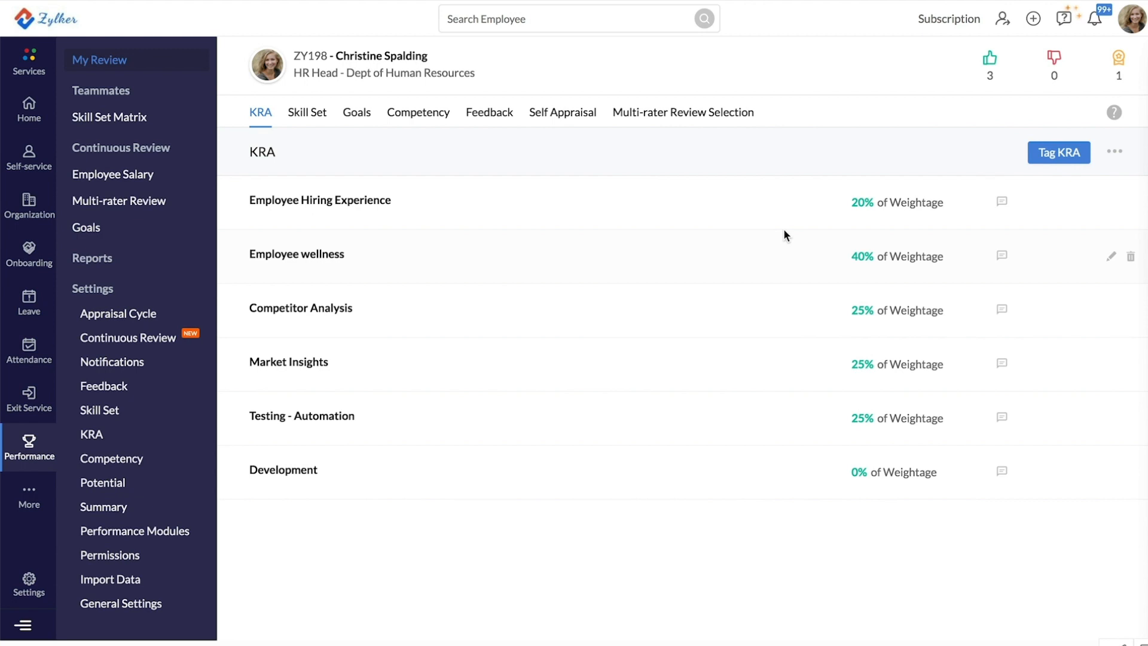
pyautogui.moveTo(494, 265)
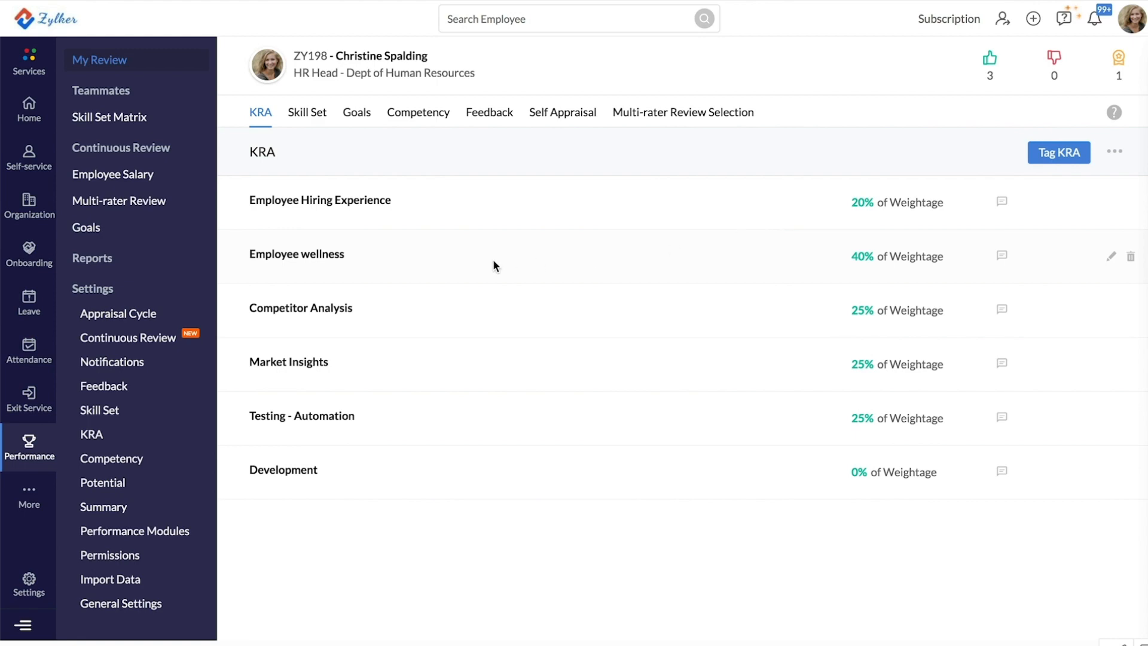
pyautogui.click(101, 91)
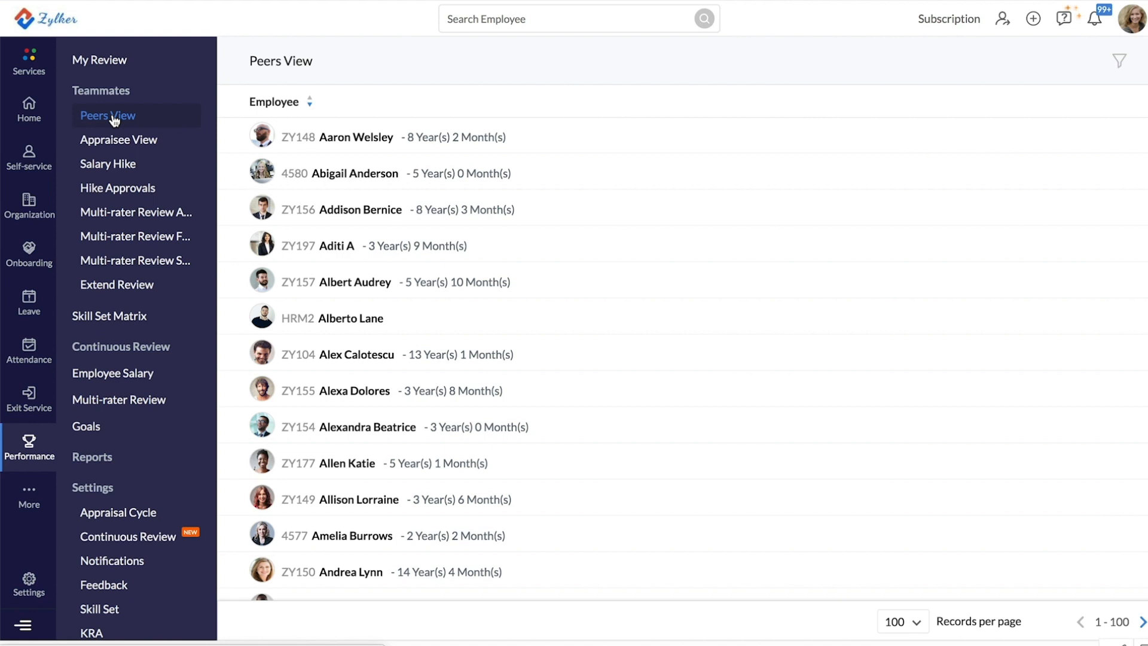
pyautogui.scroll(-3)
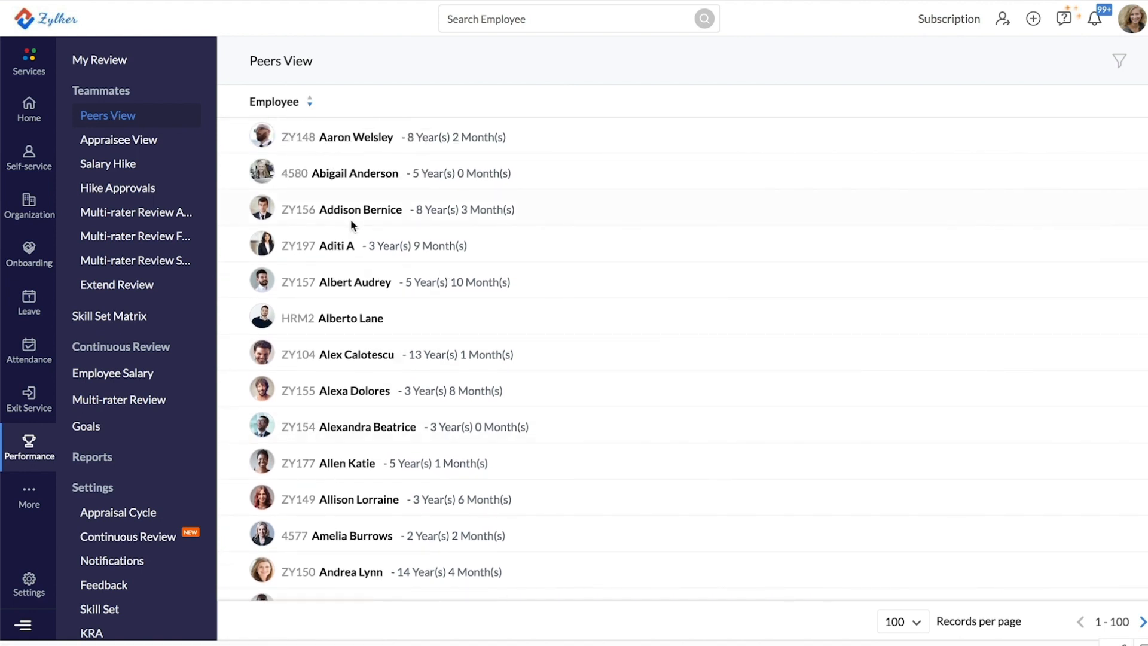
pyautogui.click(358, 137)
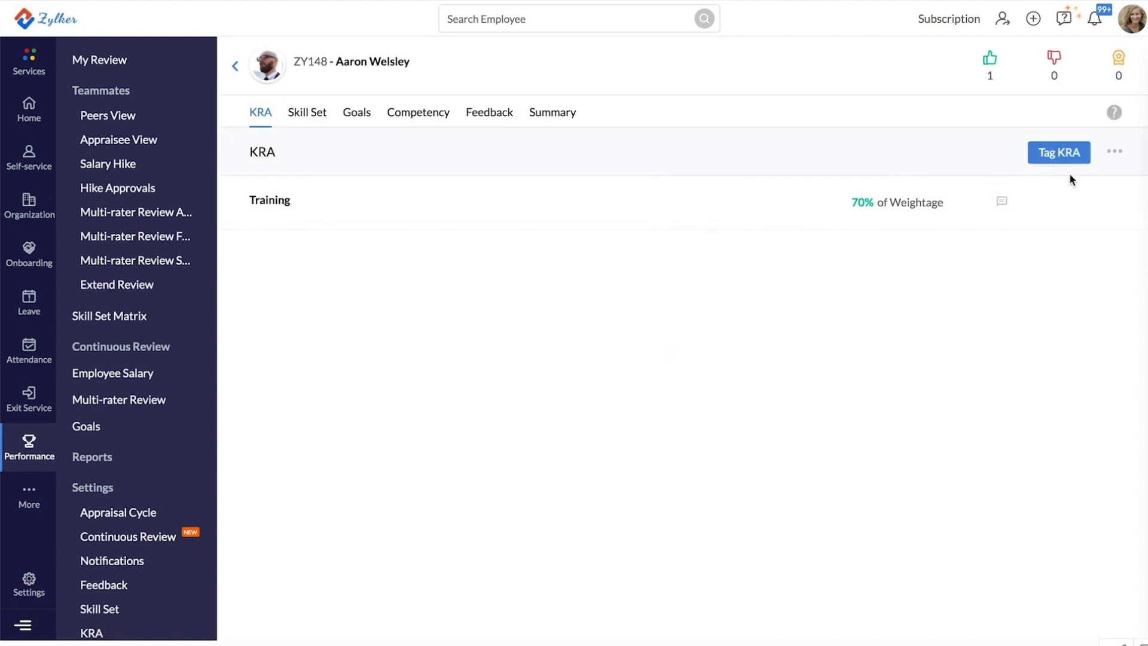
pyautogui.moveTo(914, 166)
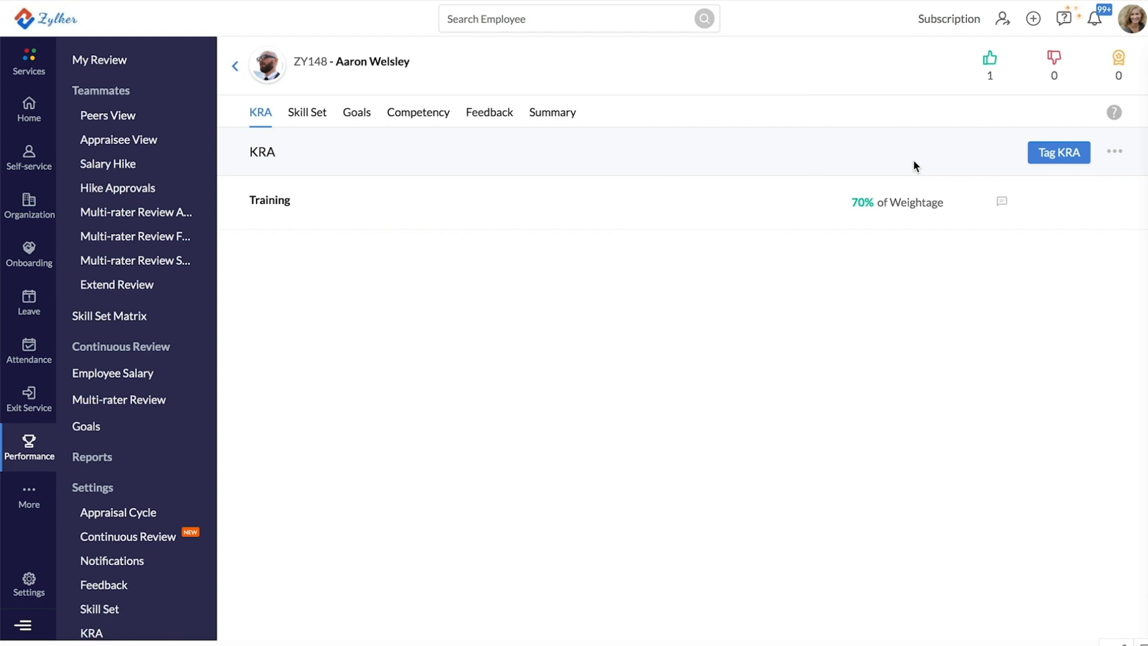
pyautogui.moveTo(119, 140)
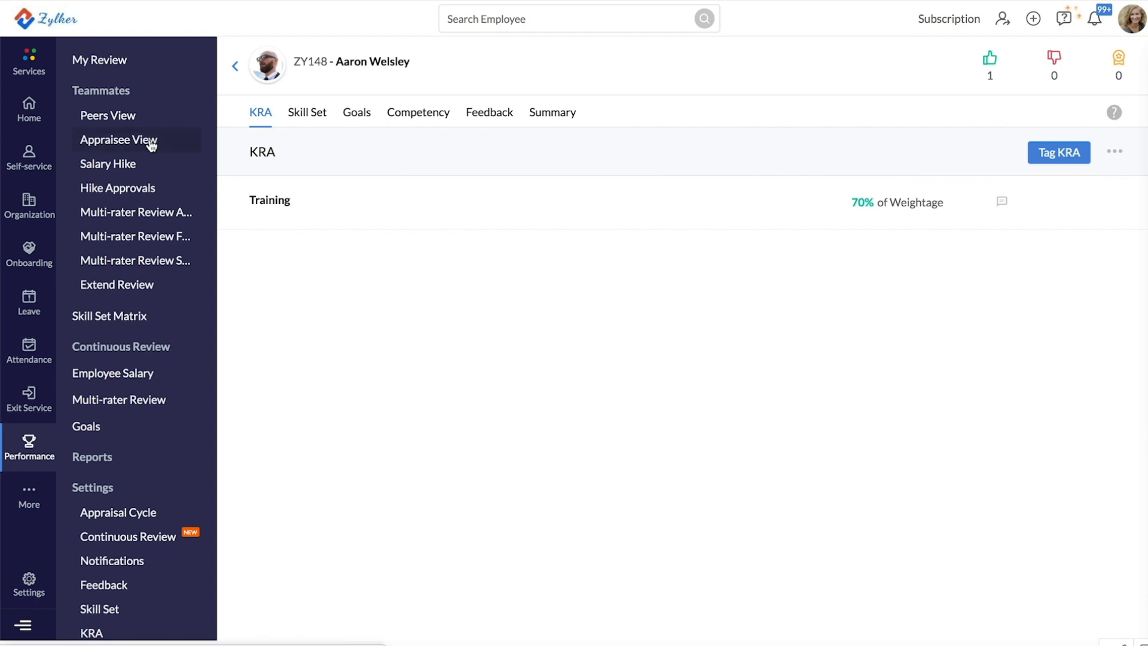
pyautogui.click(118, 140)
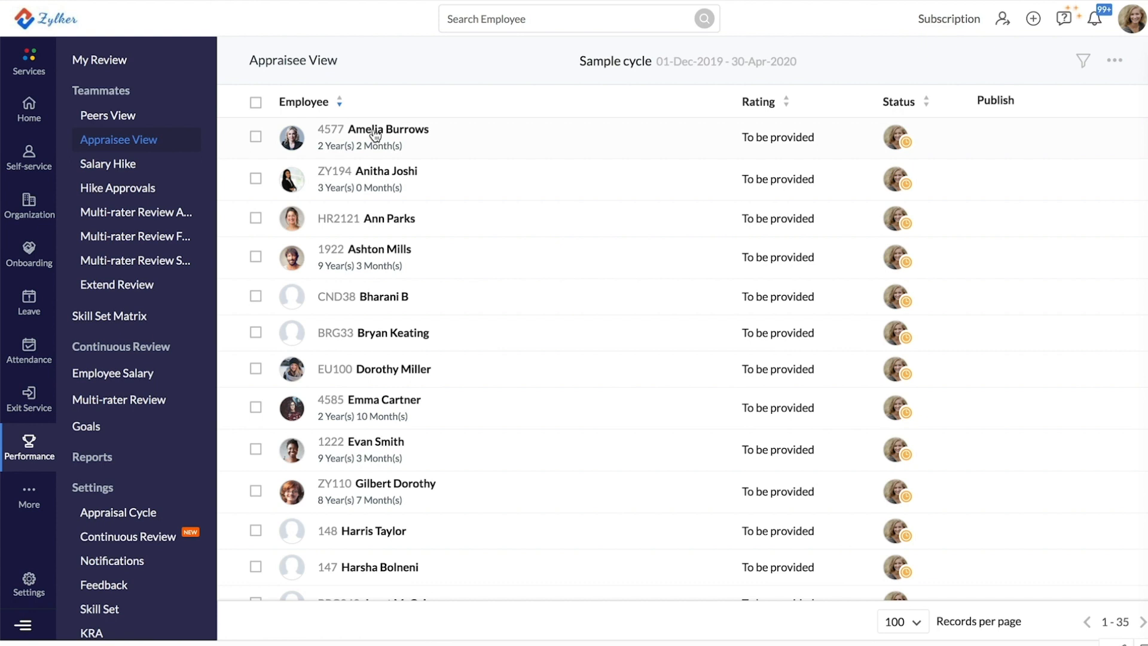
pyautogui.click(373, 129)
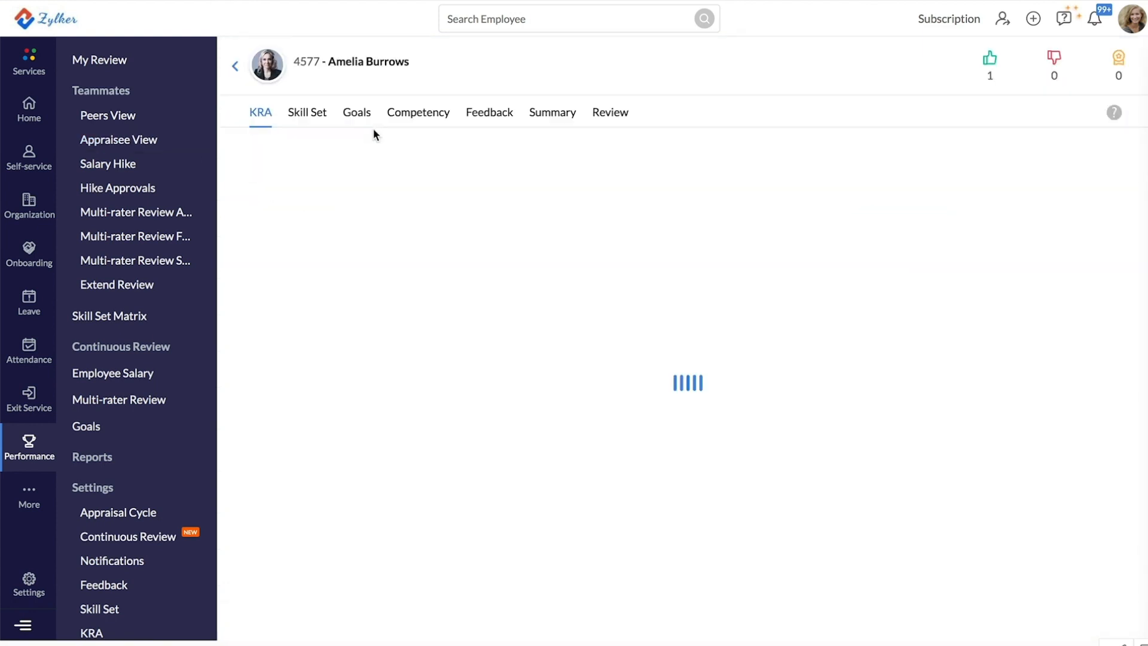